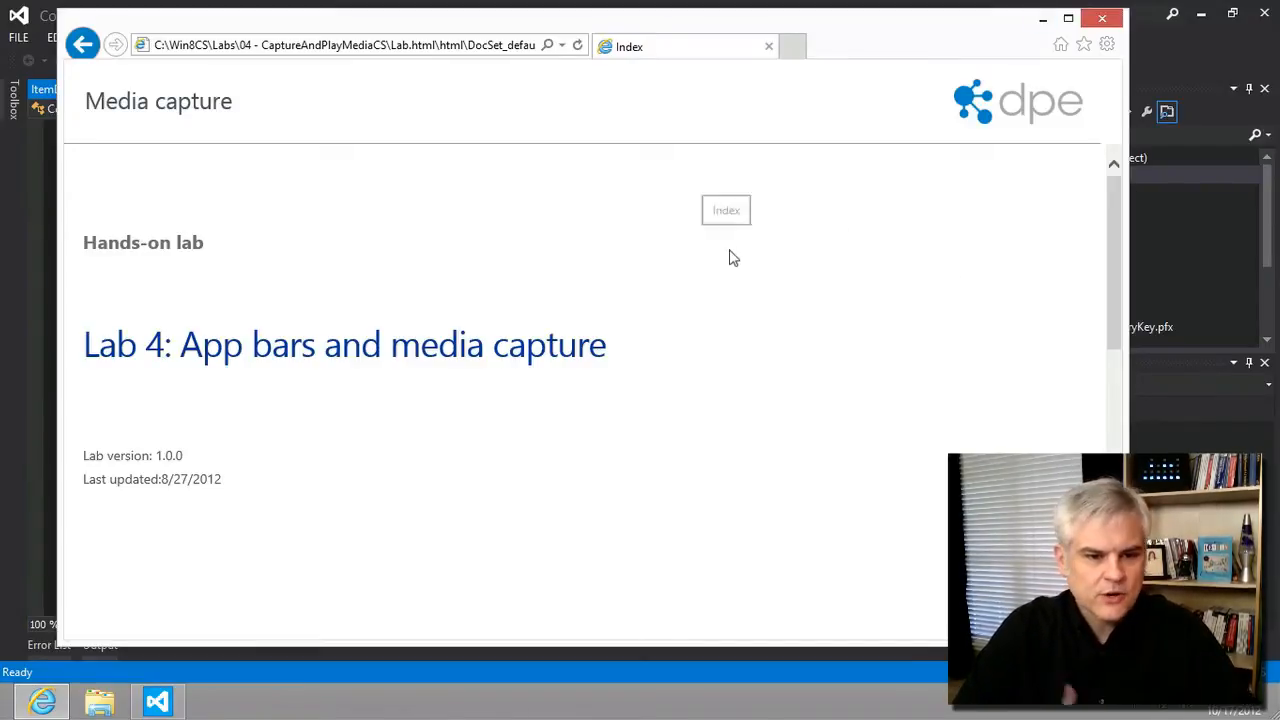
Open the lab's 'Exercise 2: Add photo capture' section from the table of contents.
scroll(down, 3)
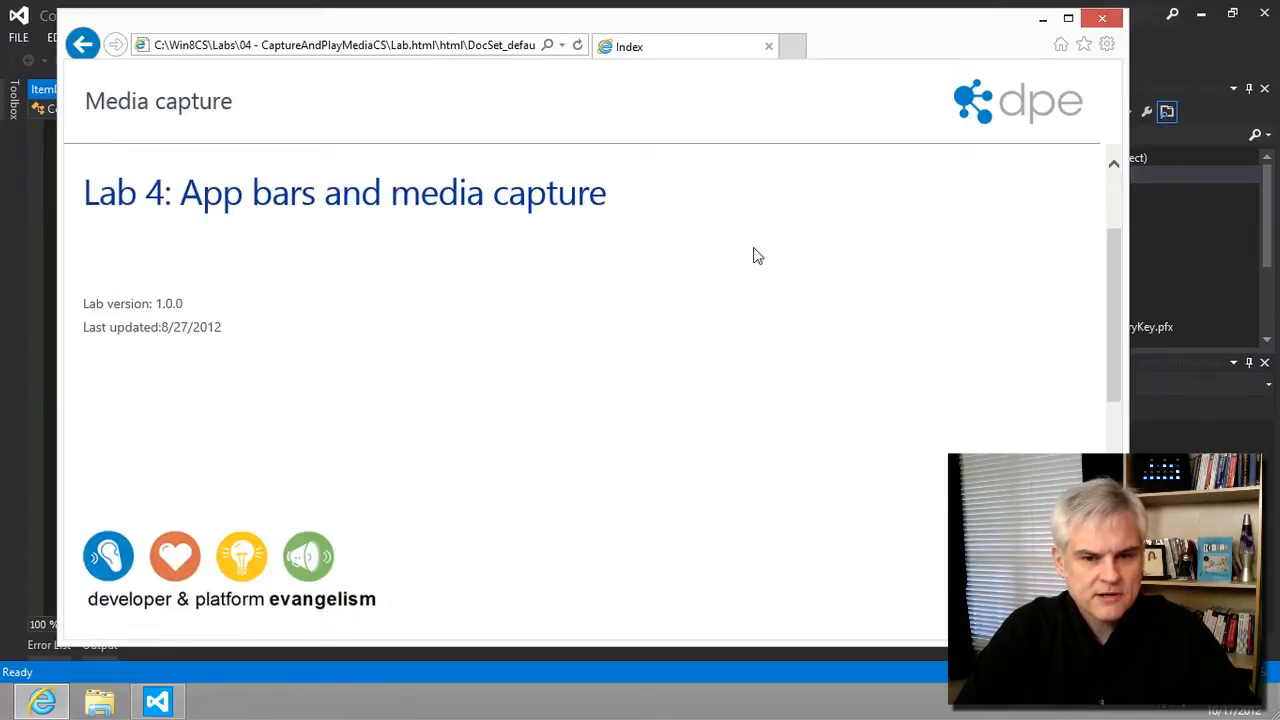
scroll(down, 3)
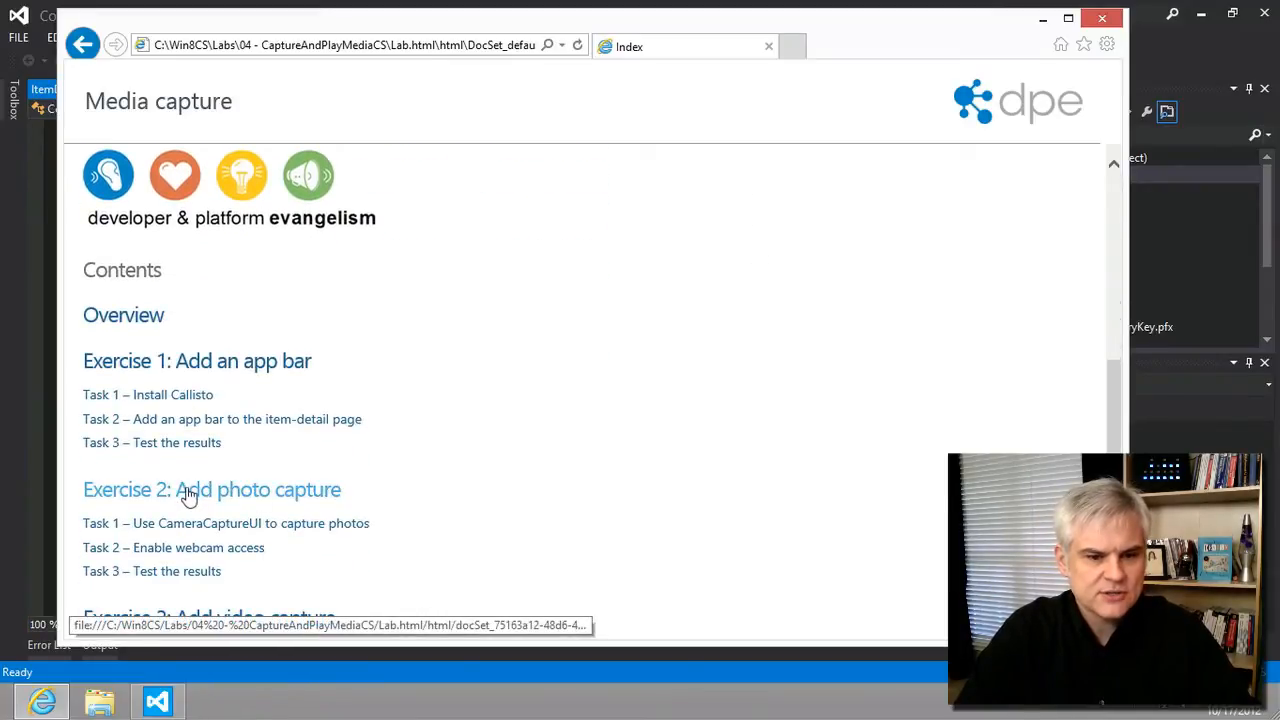
click(211, 489)
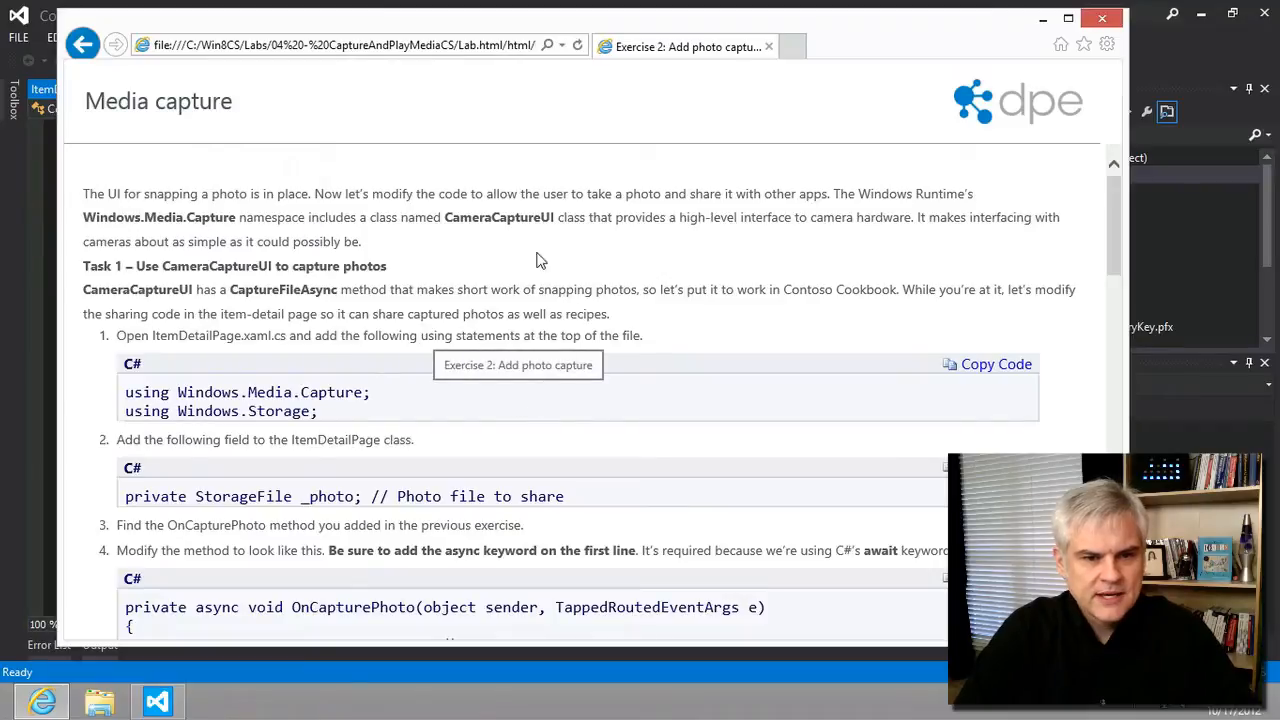
mouse_move(532, 251)
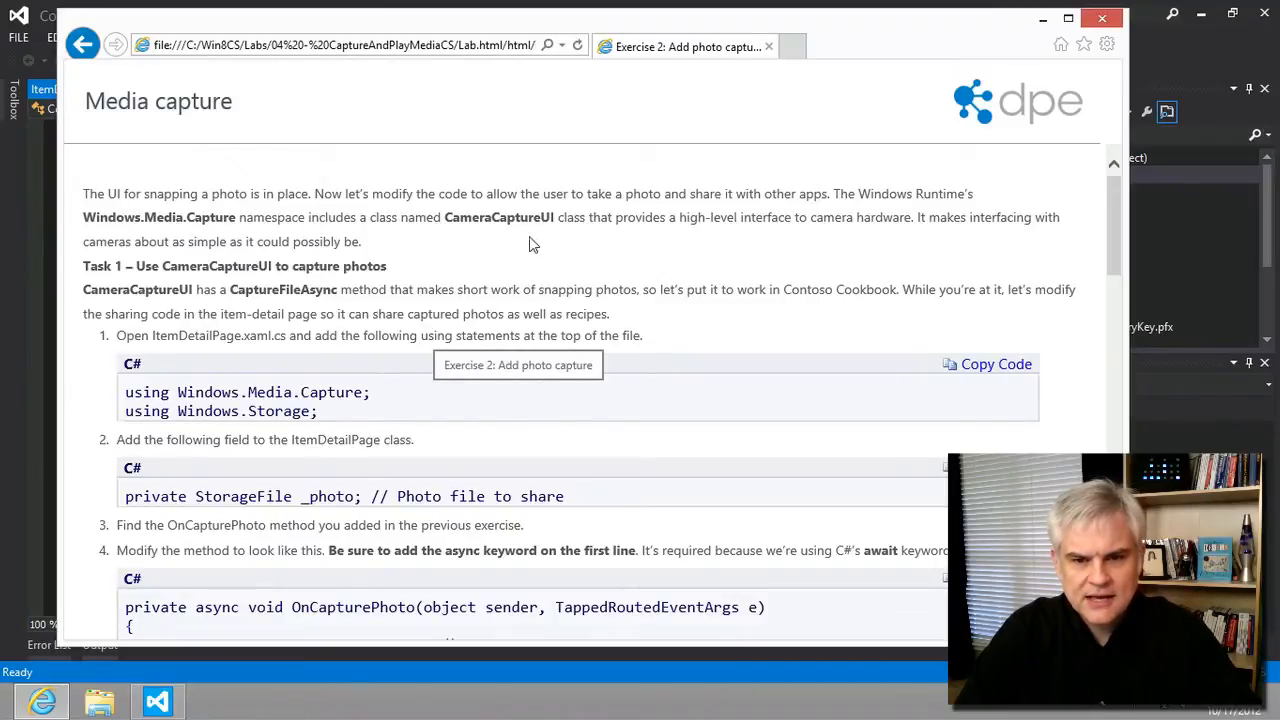
mouse_move(460, 295)
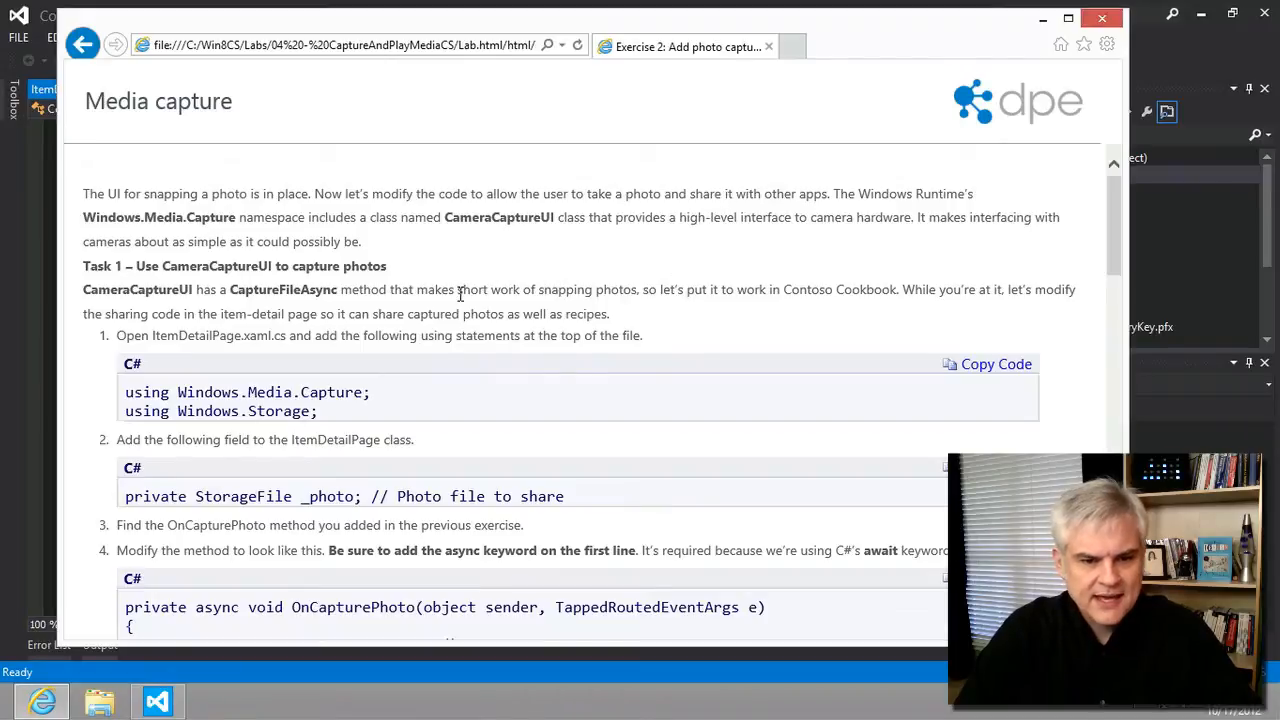
mouse_move(970, 377)
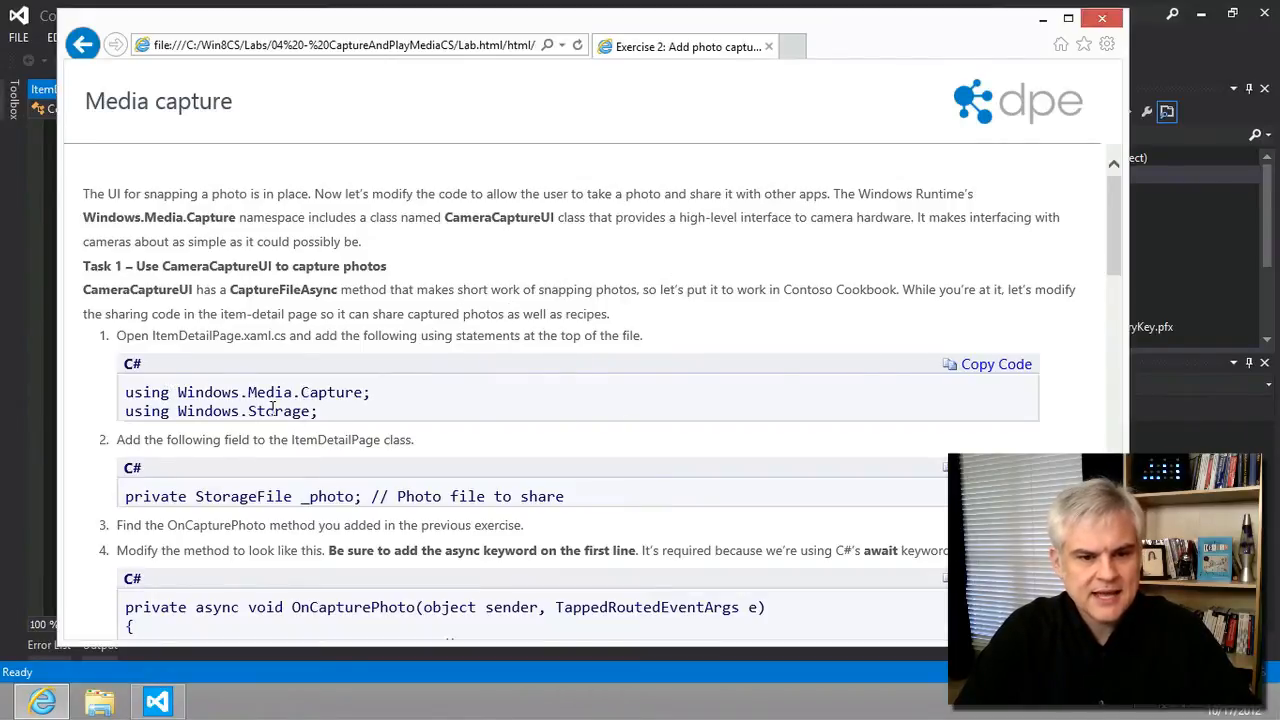
mouse_move(955, 370)
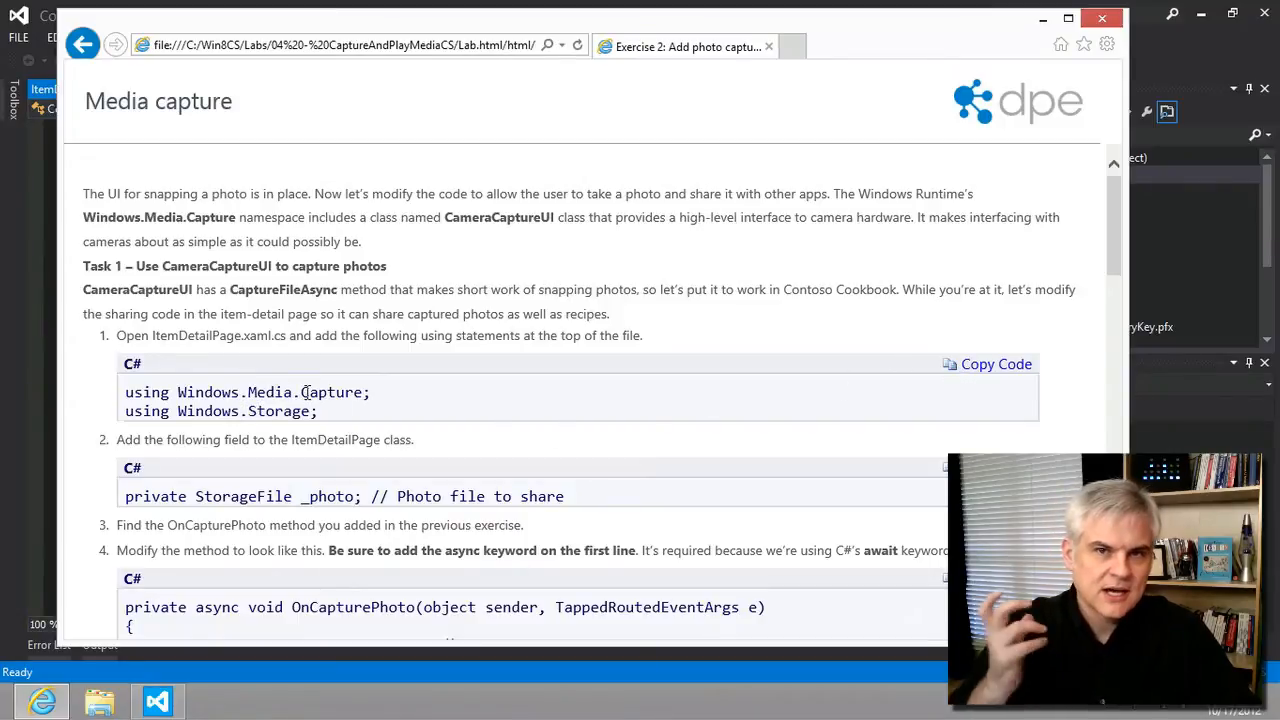
mouse_move(945, 367)
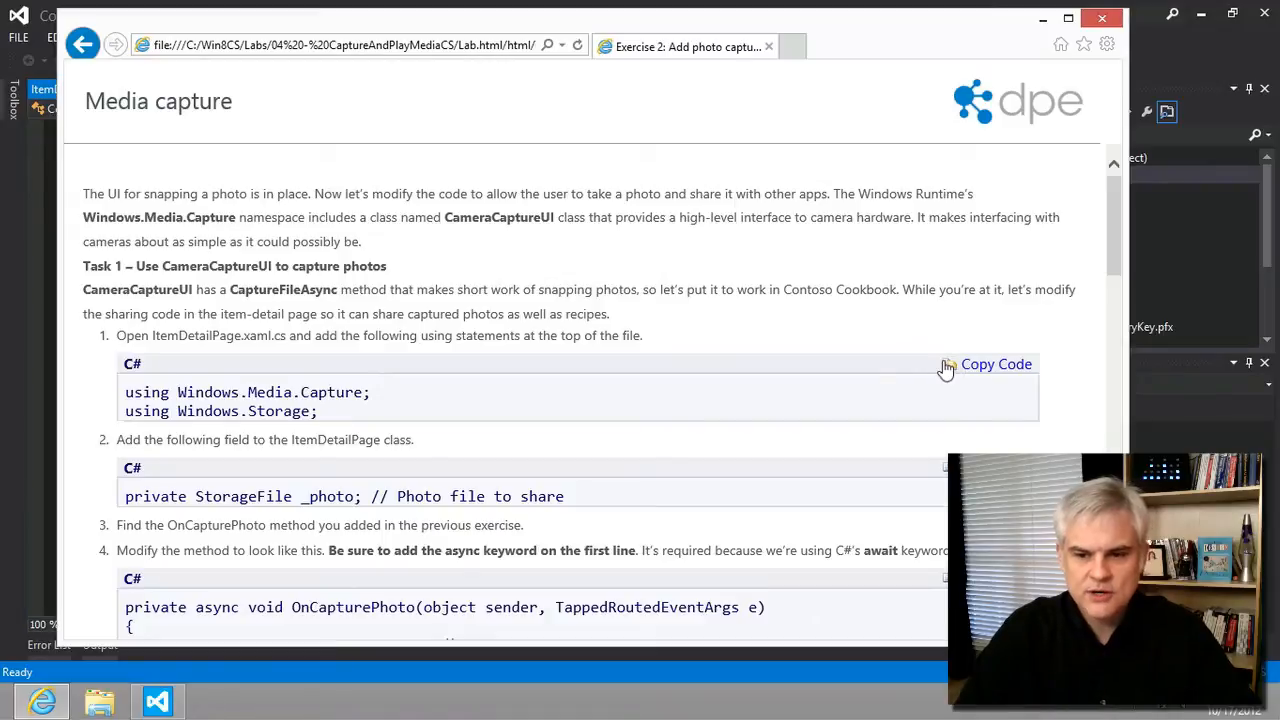
Copy the Windows.Media.Capture and Windows.Storage using statements and return to the lab.
click(157, 700)
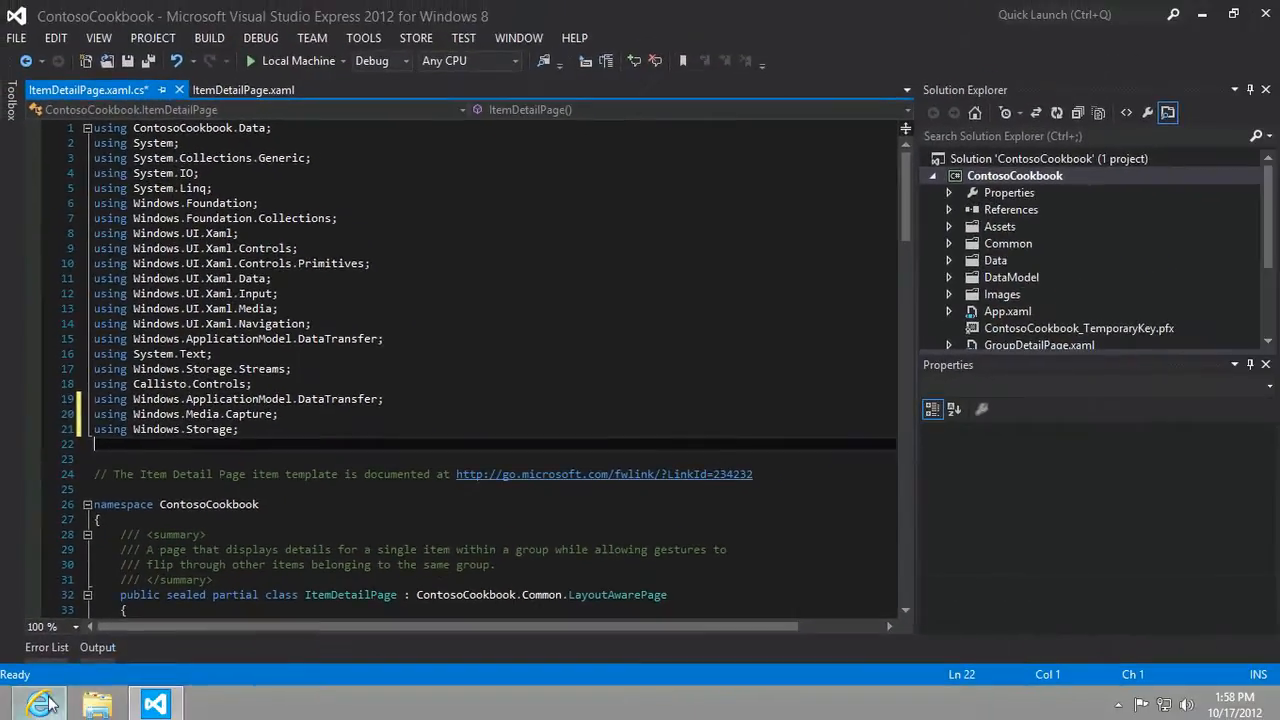
click(38, 703)
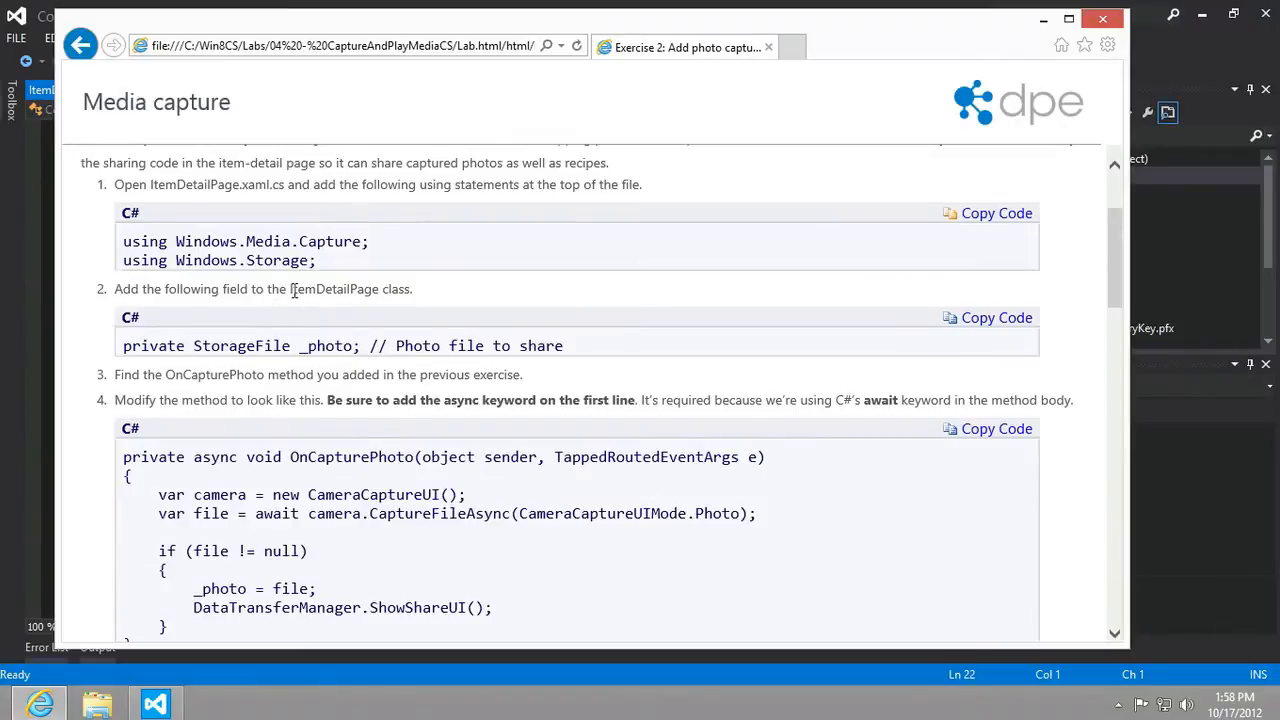
mouse_move(640, 352)
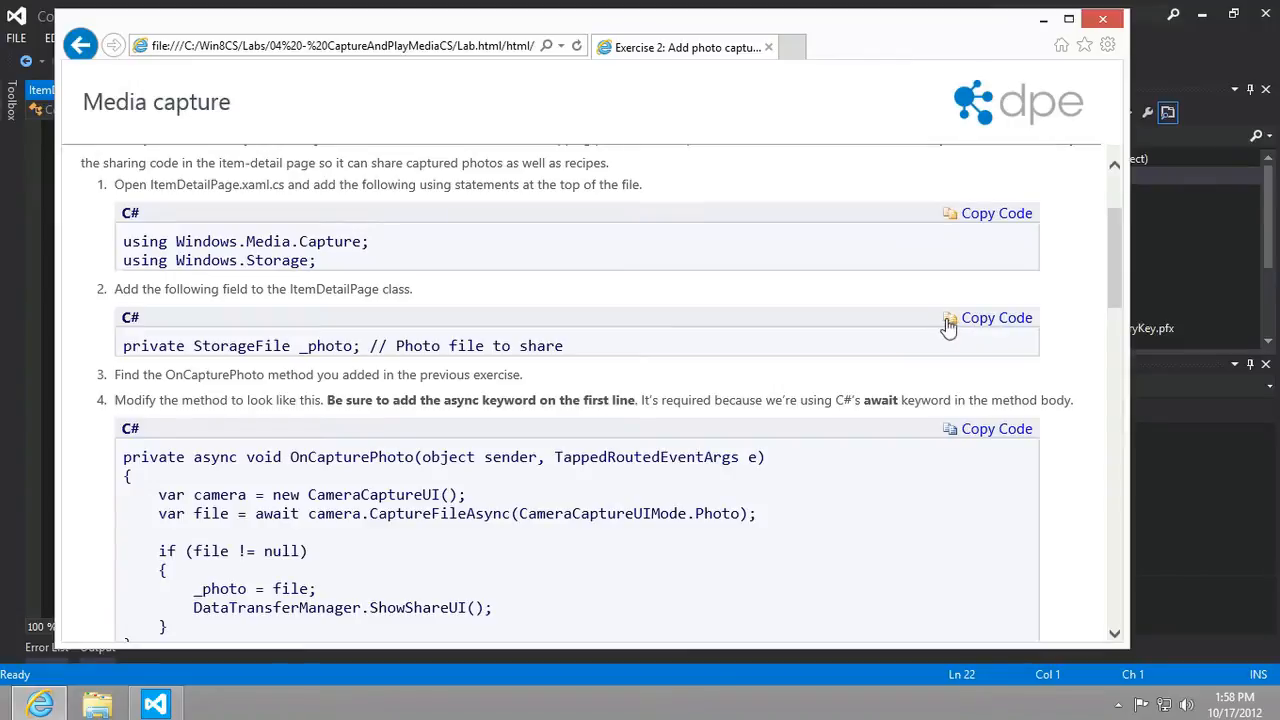
mouse_move(1190, 64)
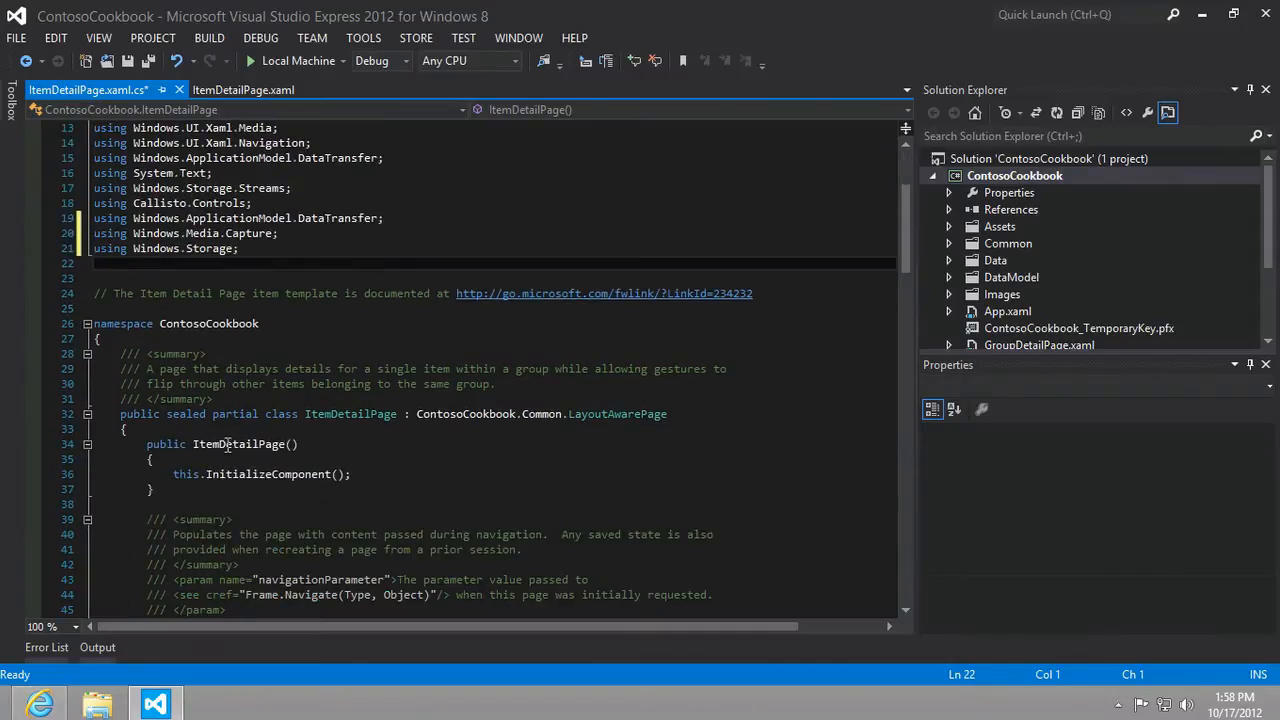
Declare 'private StorageFile _photo; // Photo file to share' followed by a blank line.
text(private StorageFile _photo; // Photo file to share)
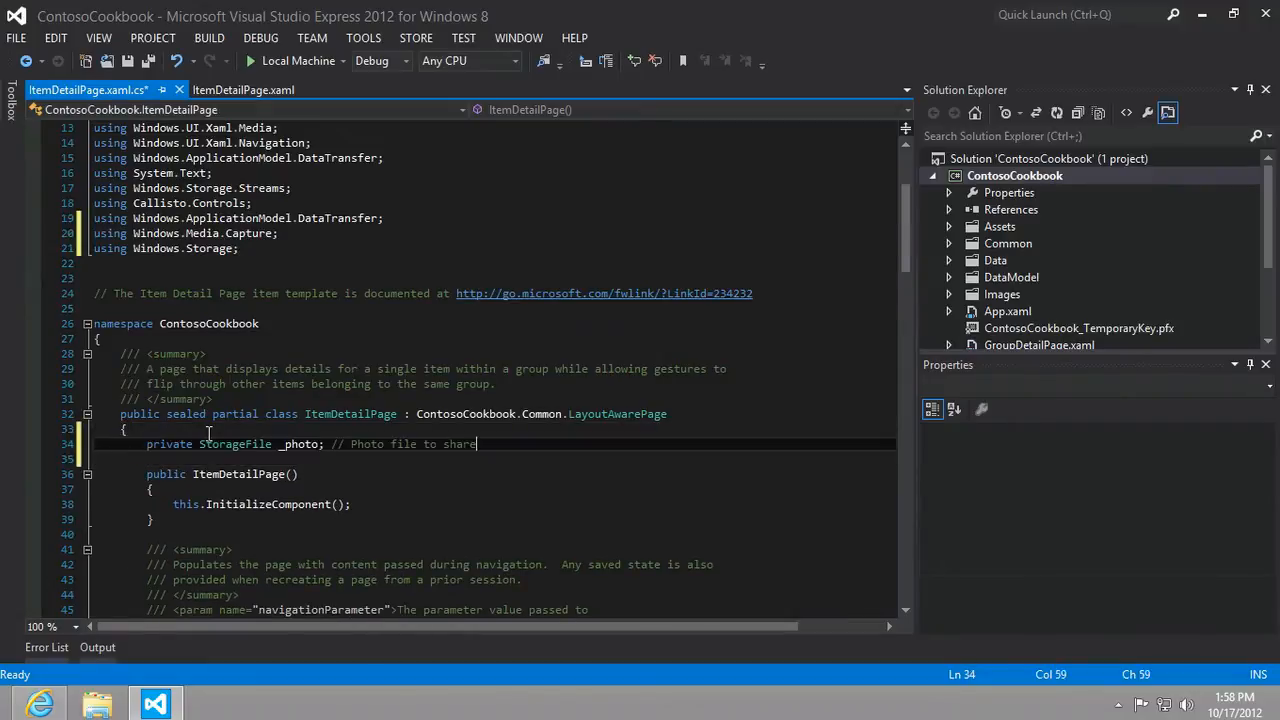
key(Return)
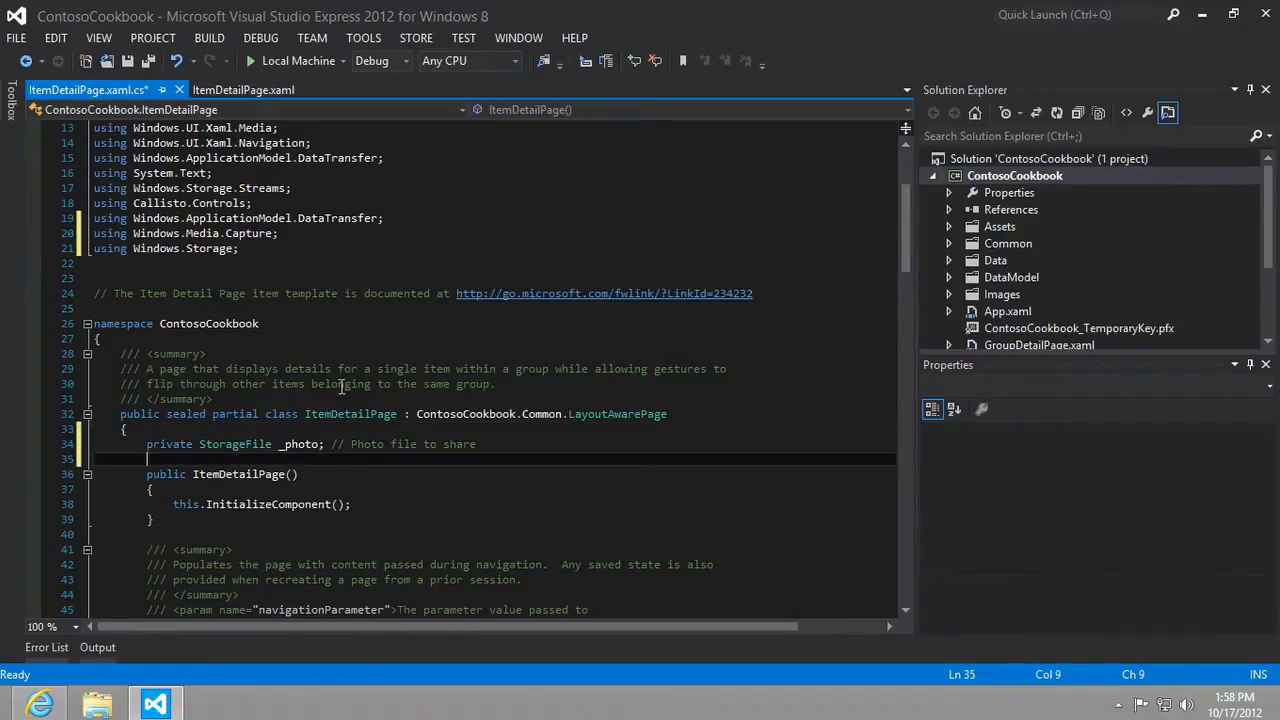
mouse_move(234, 444)
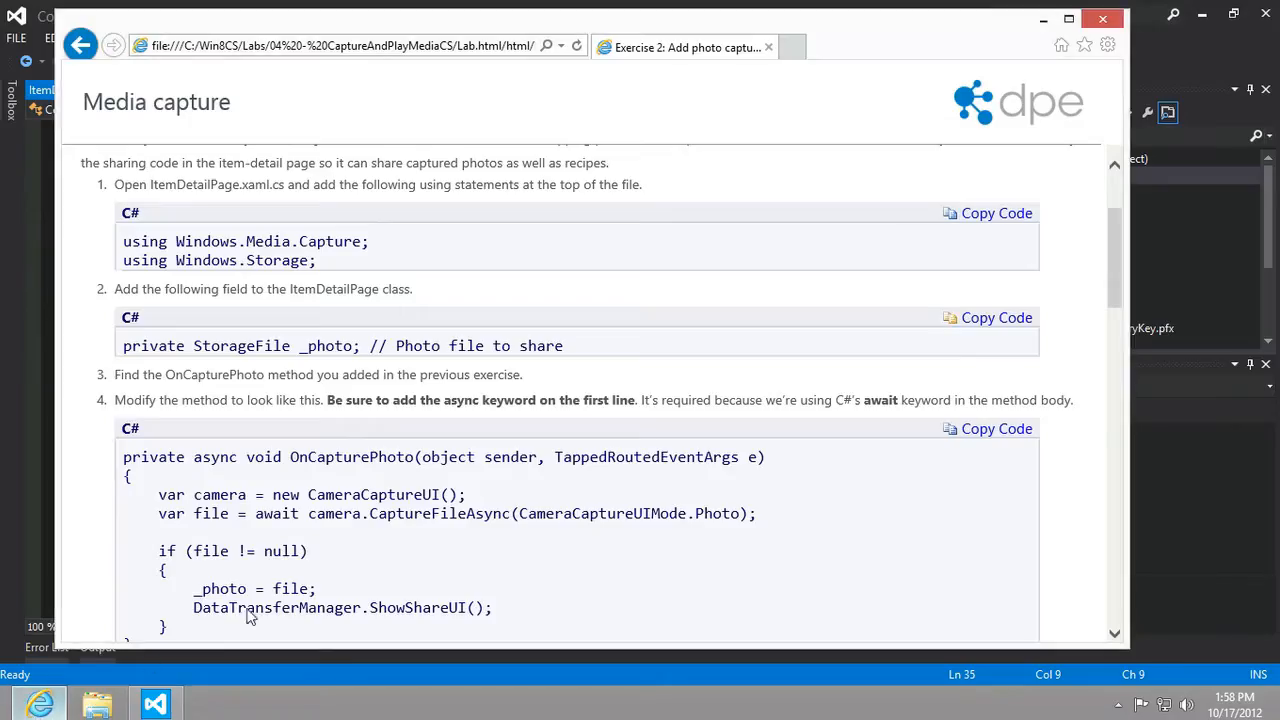
Copy step 4's async OnCapturePhoto method code from the lab.
scroll(down, 3)
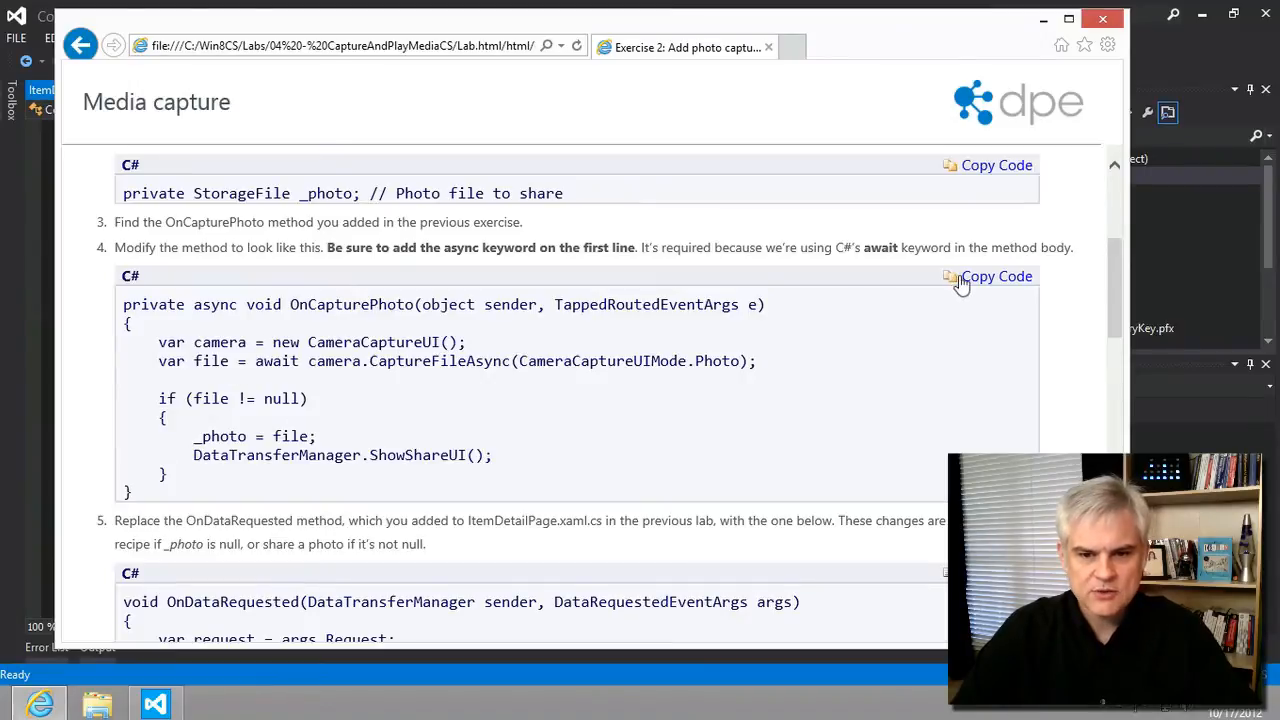
click(154, 703)
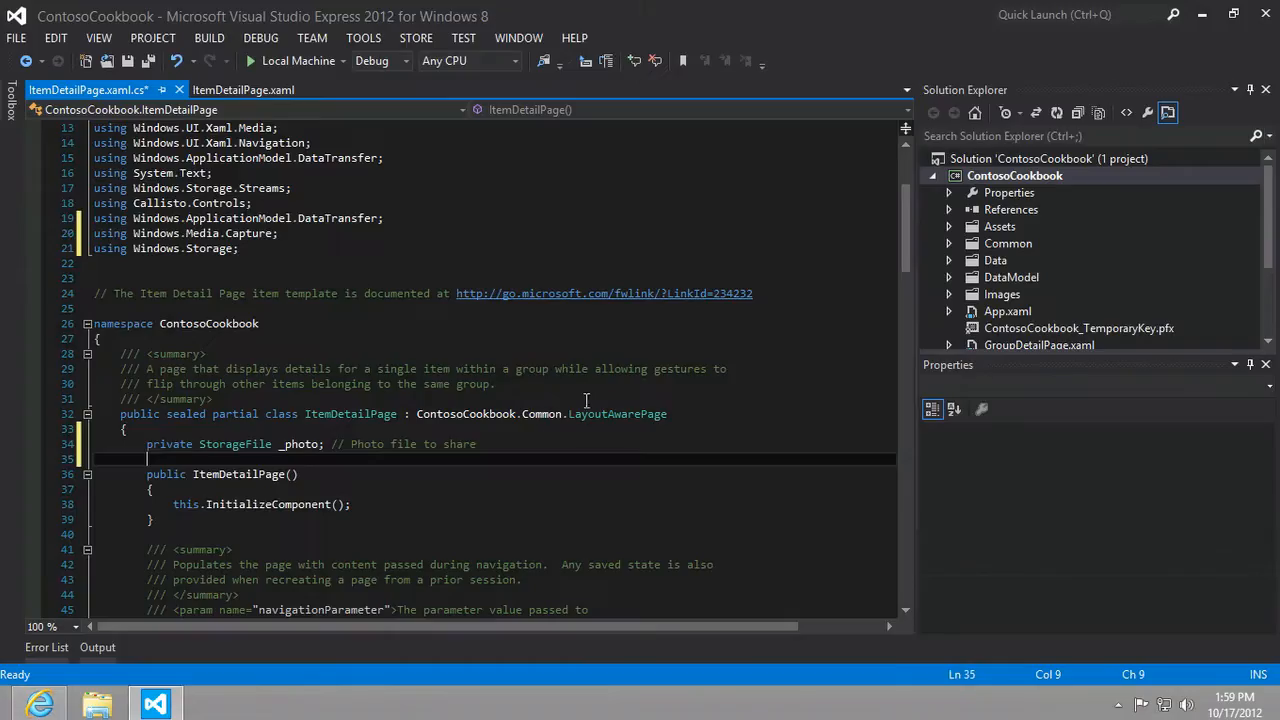
Replace OnCapturePhoto with the pasted async CameraCaptureUI photo-capture code.
scroll(down, 3)
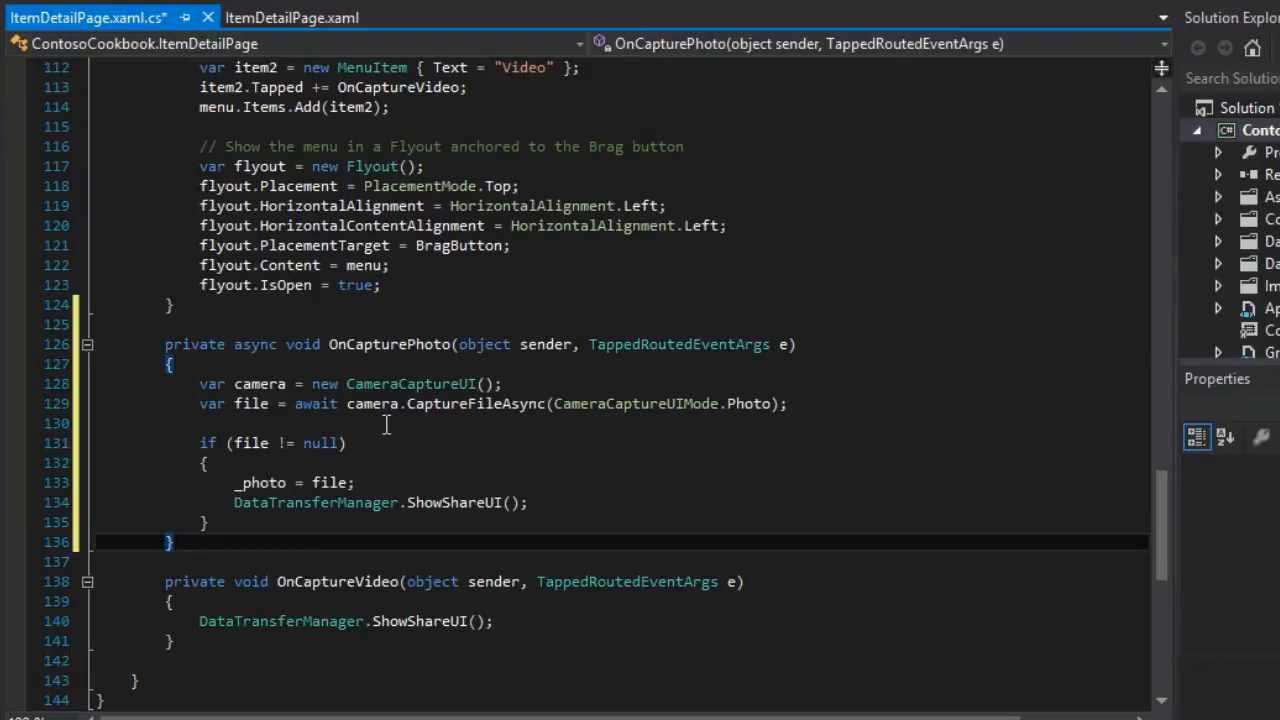
mouse_move(485, 403)
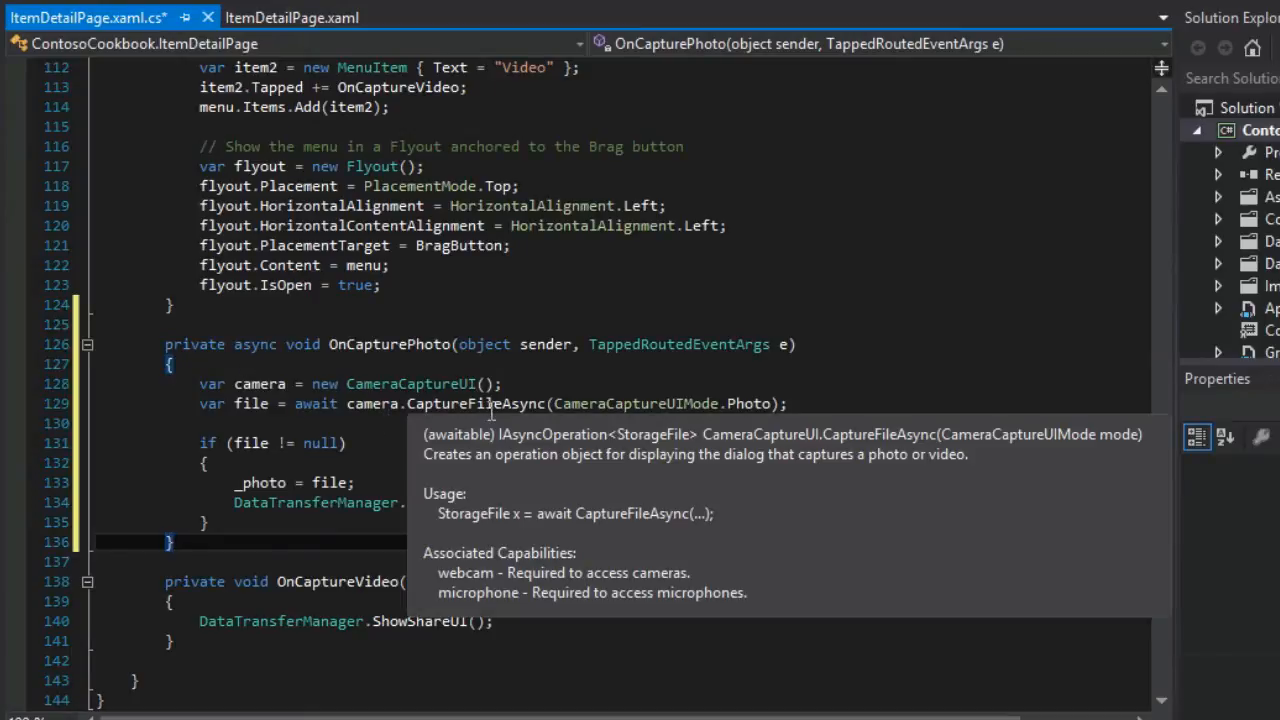
mouse_move(410, 383)
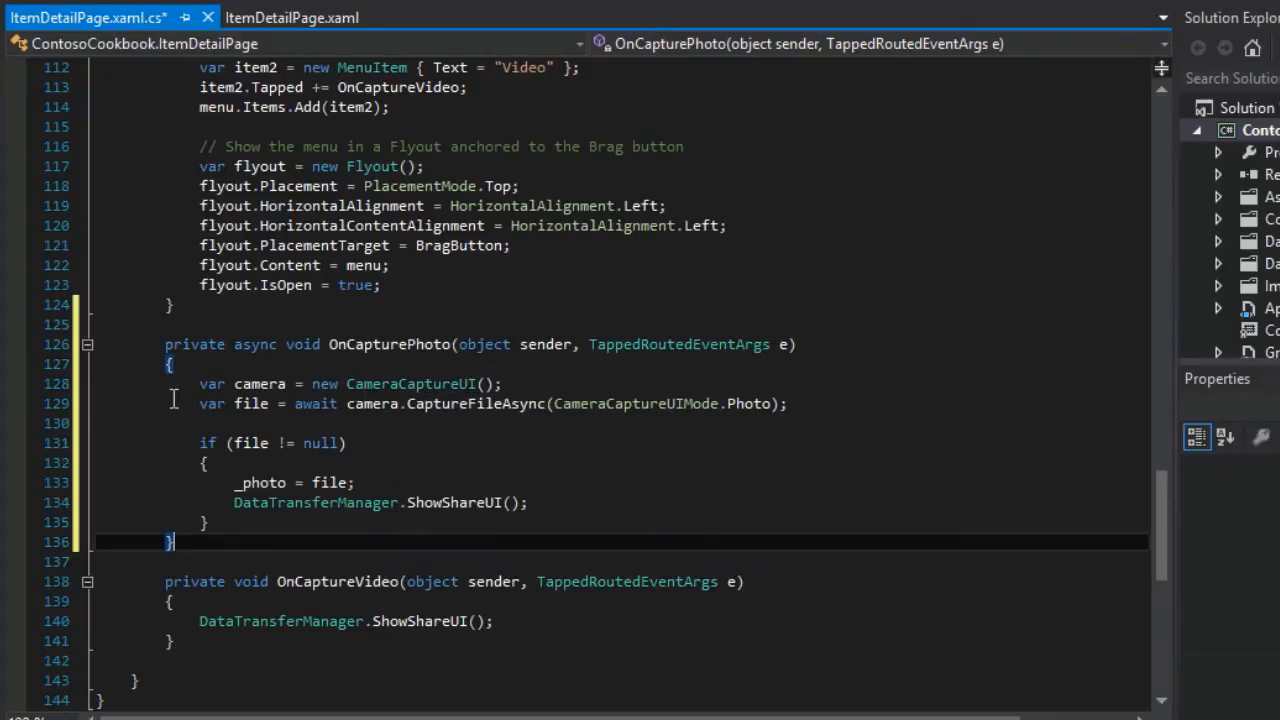
mouse_move(470, 403)
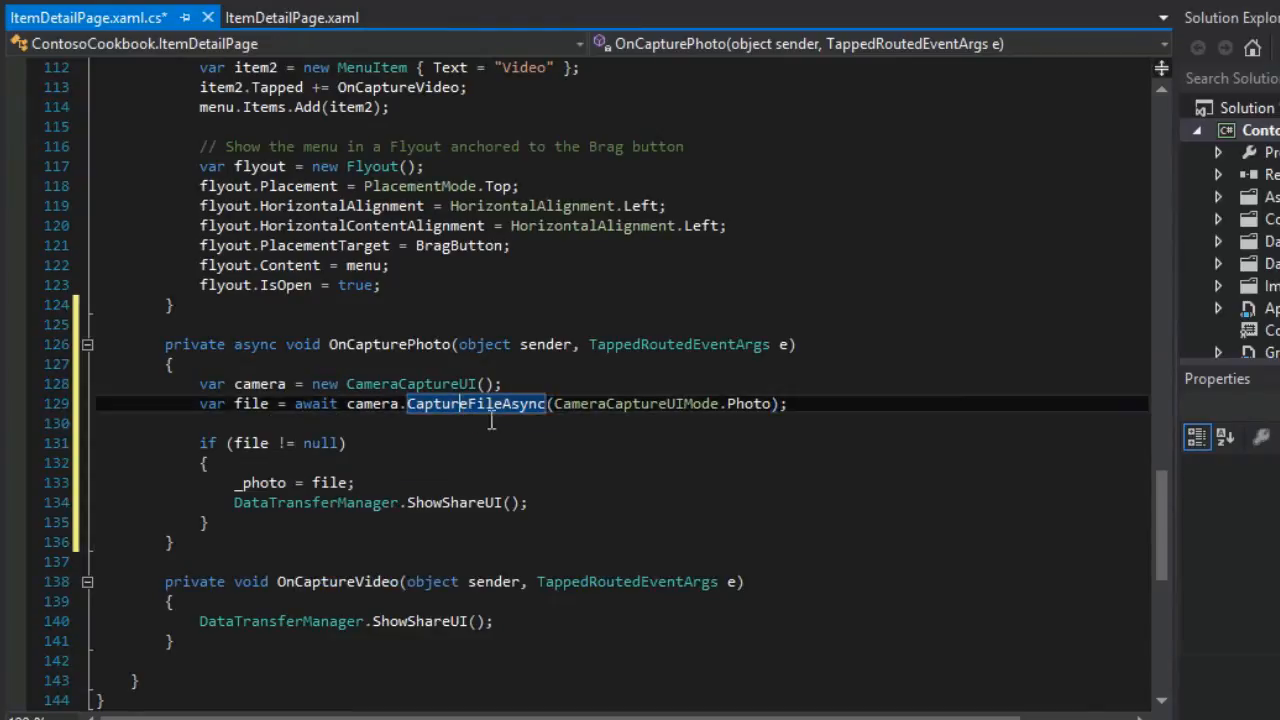
mouse_move(475, 403)
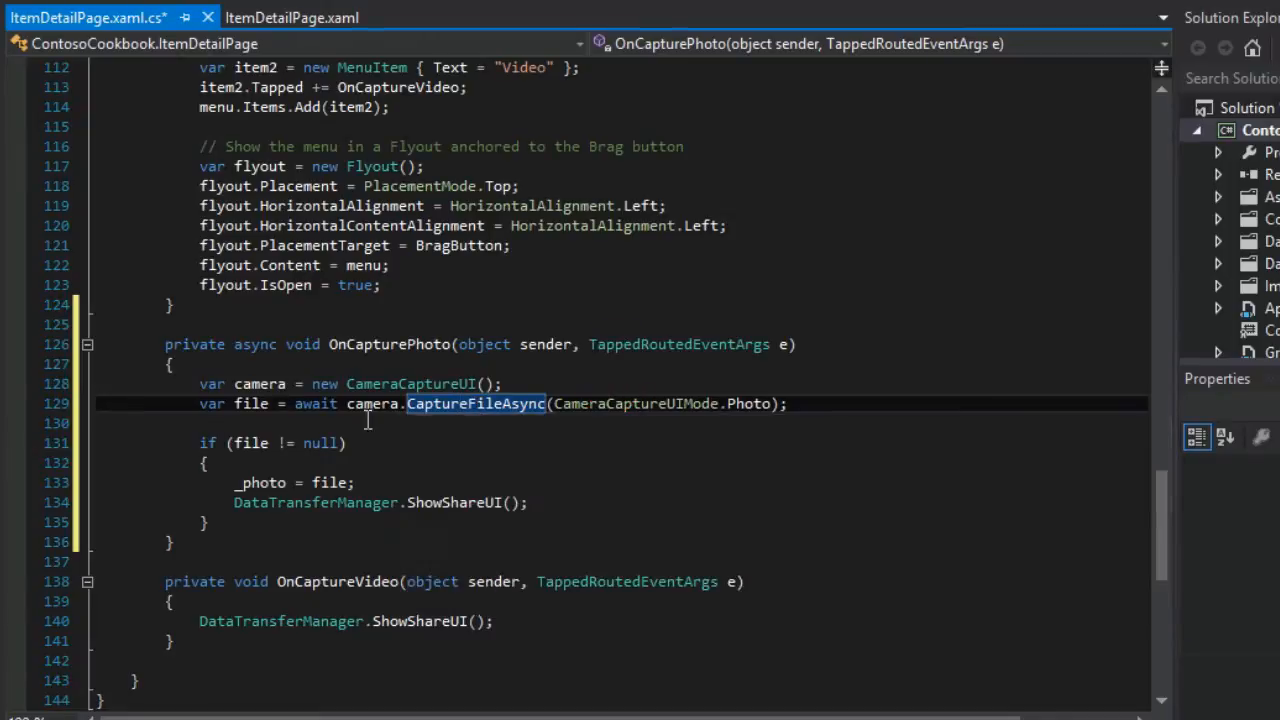
scroll(up, 3)
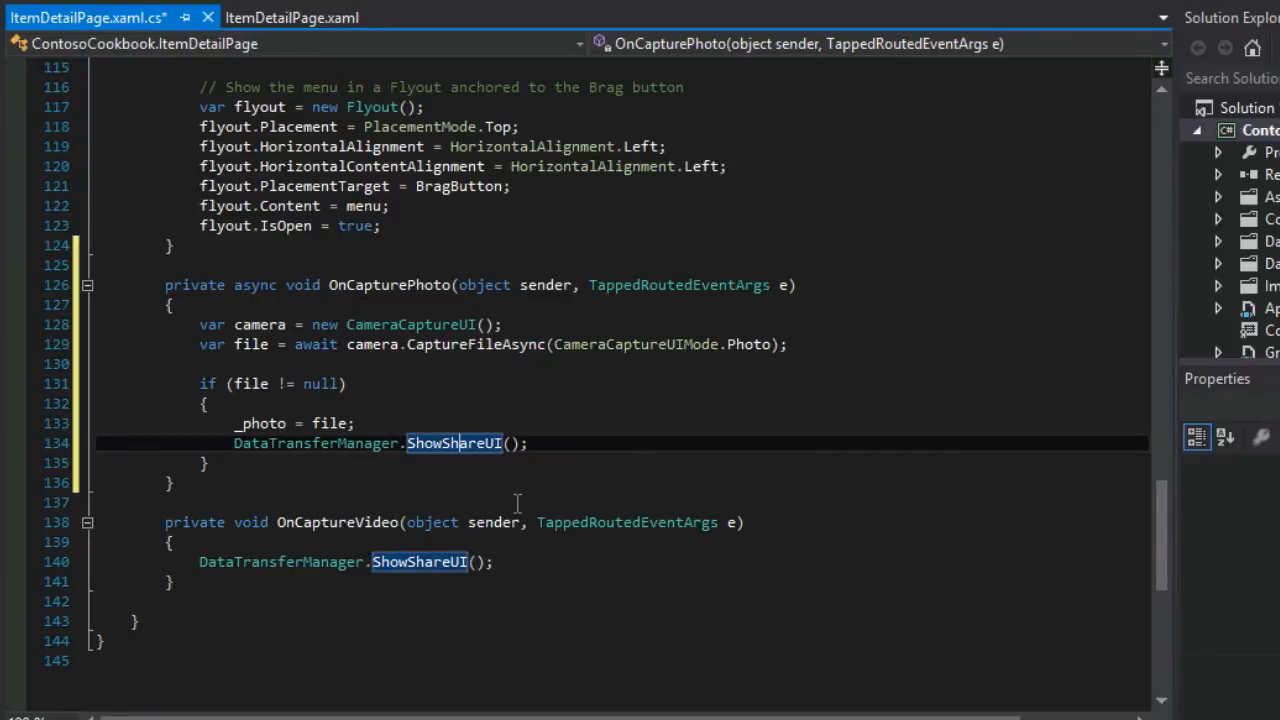
Copy step 5's replacement OnDataRequested method from the lab.
click(41, 701)
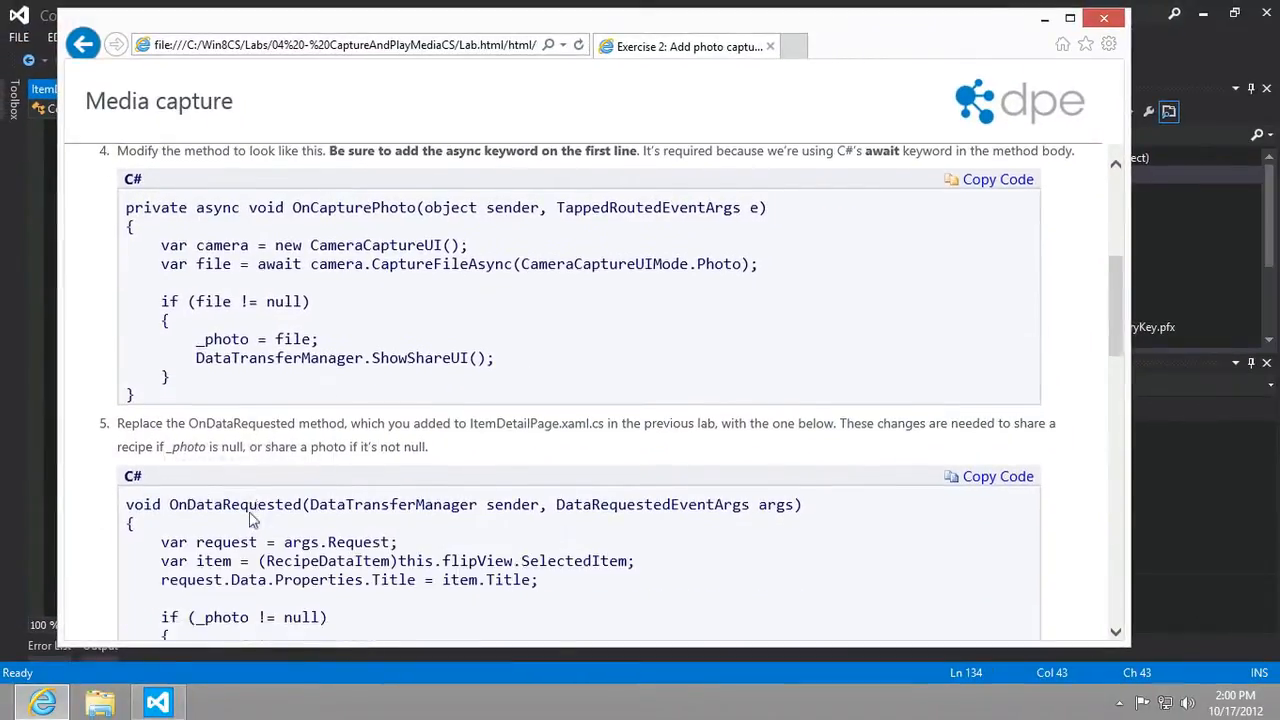
scroll(down, 3)
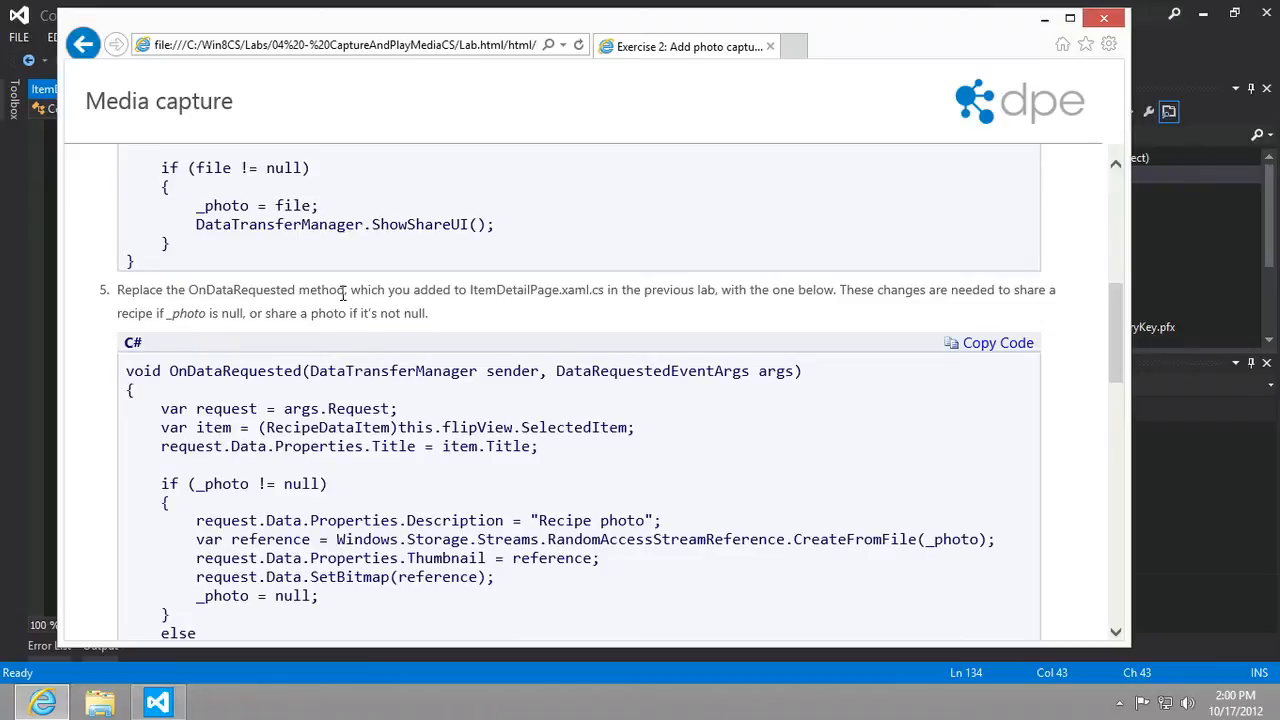
scroll(down, 3)
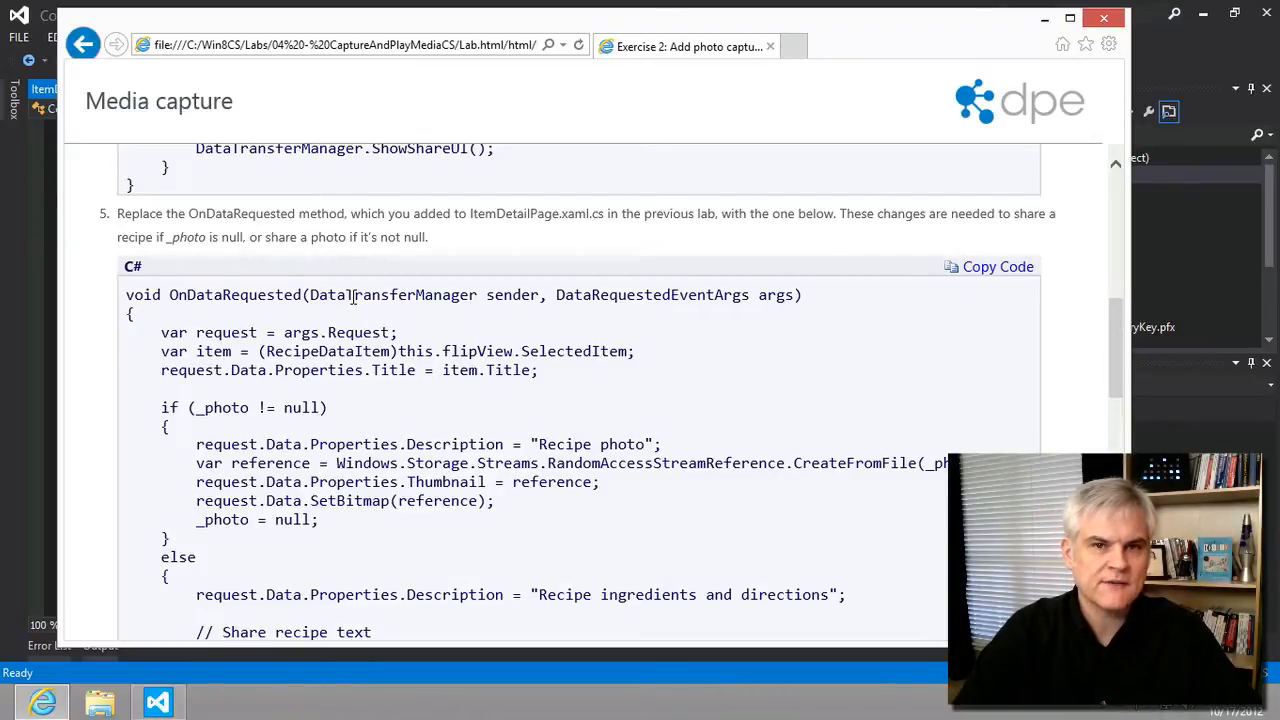
mouse_move(858, 275)
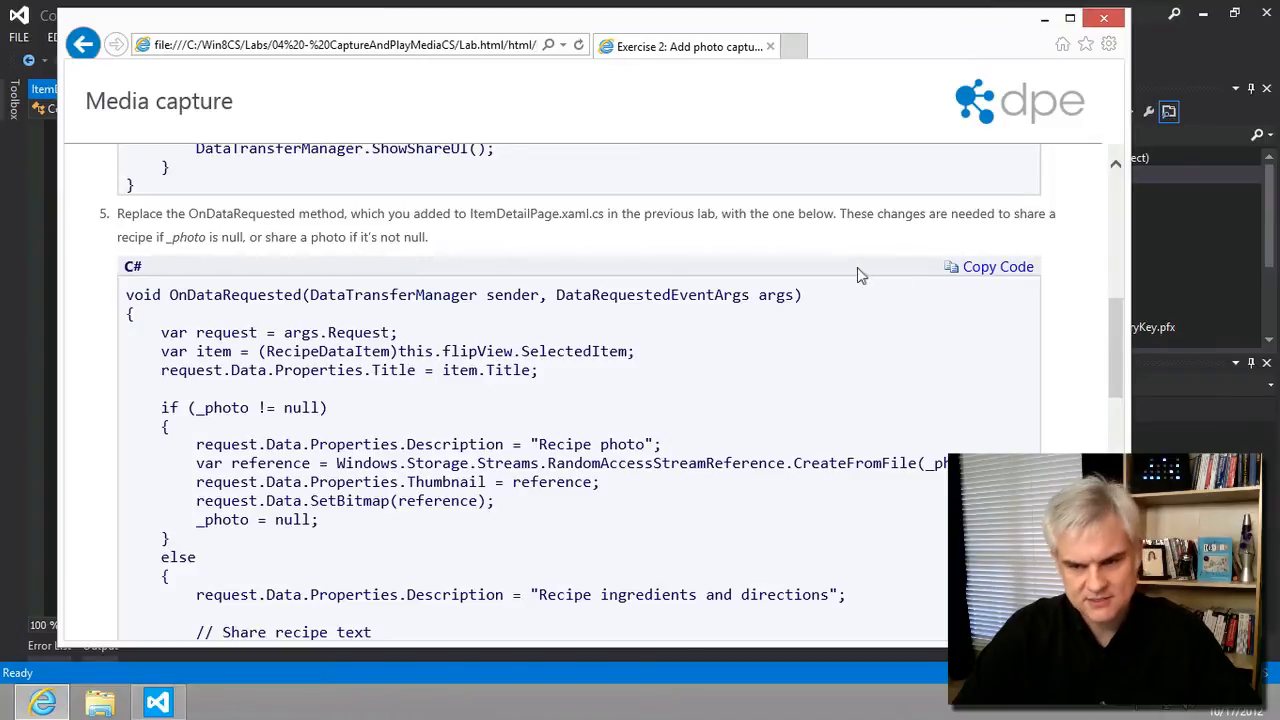
mouse_move(472, 343)
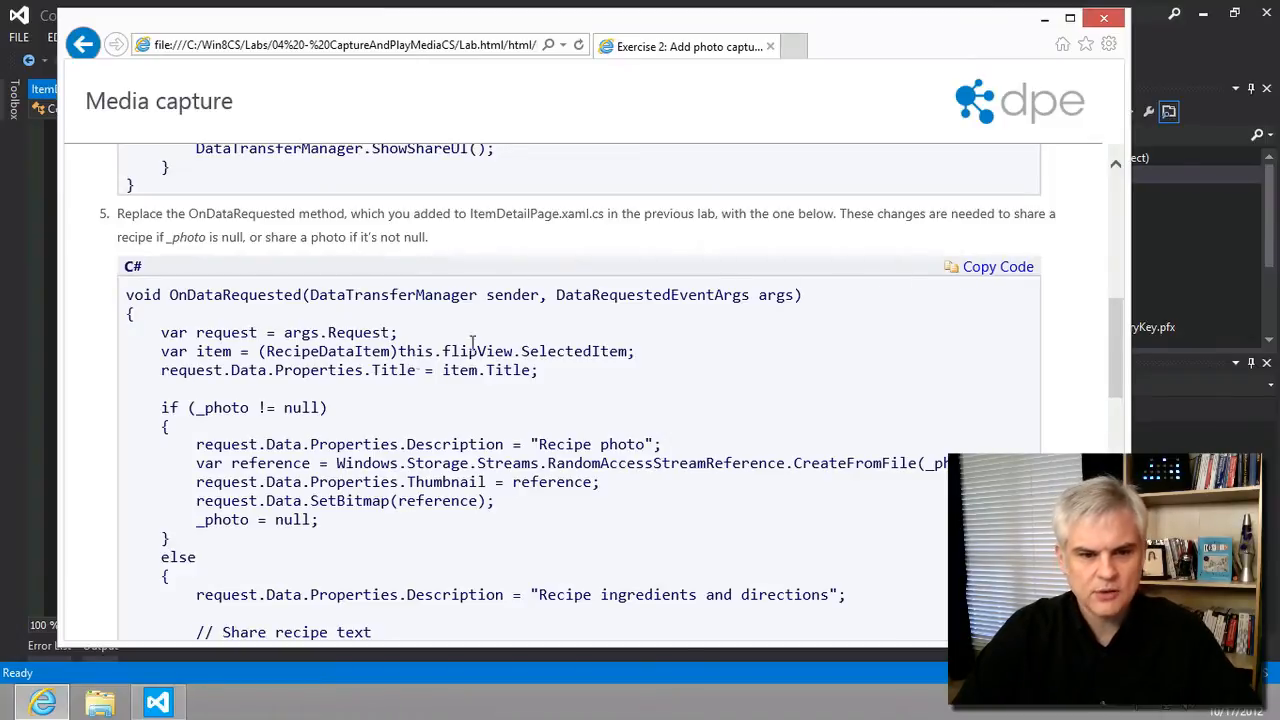
click(157, 701)
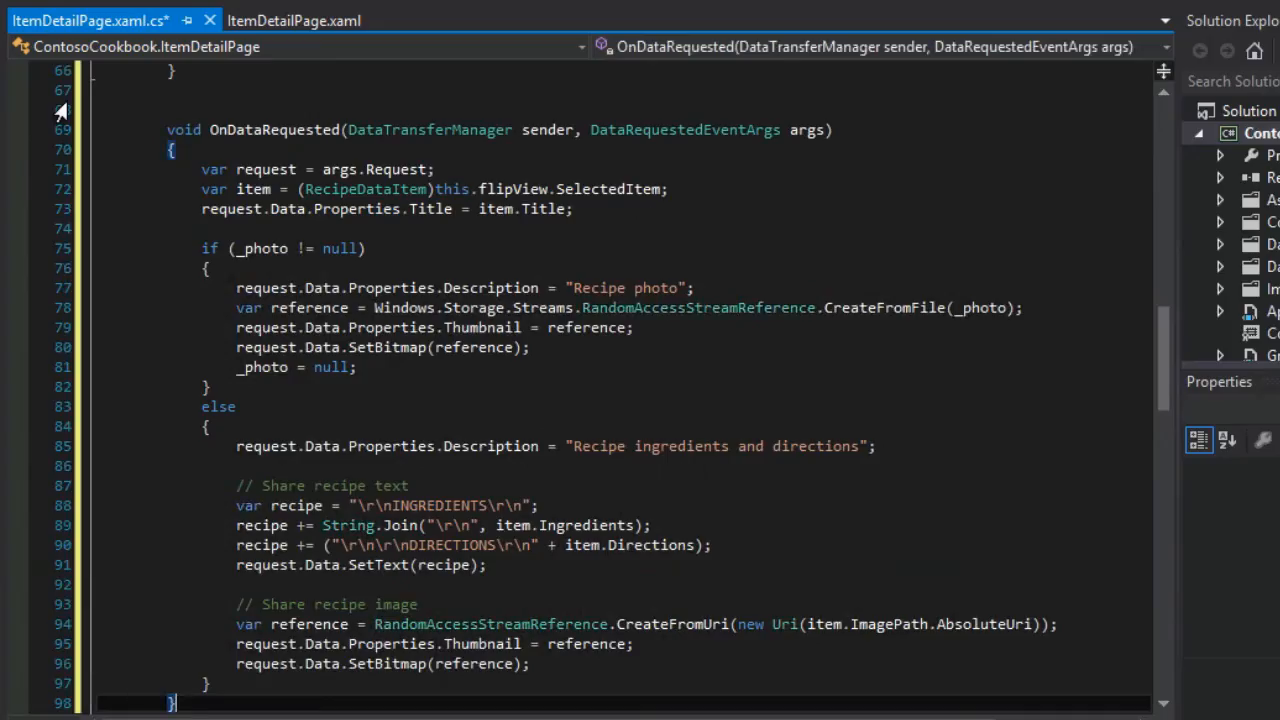
scroll(down, 3)
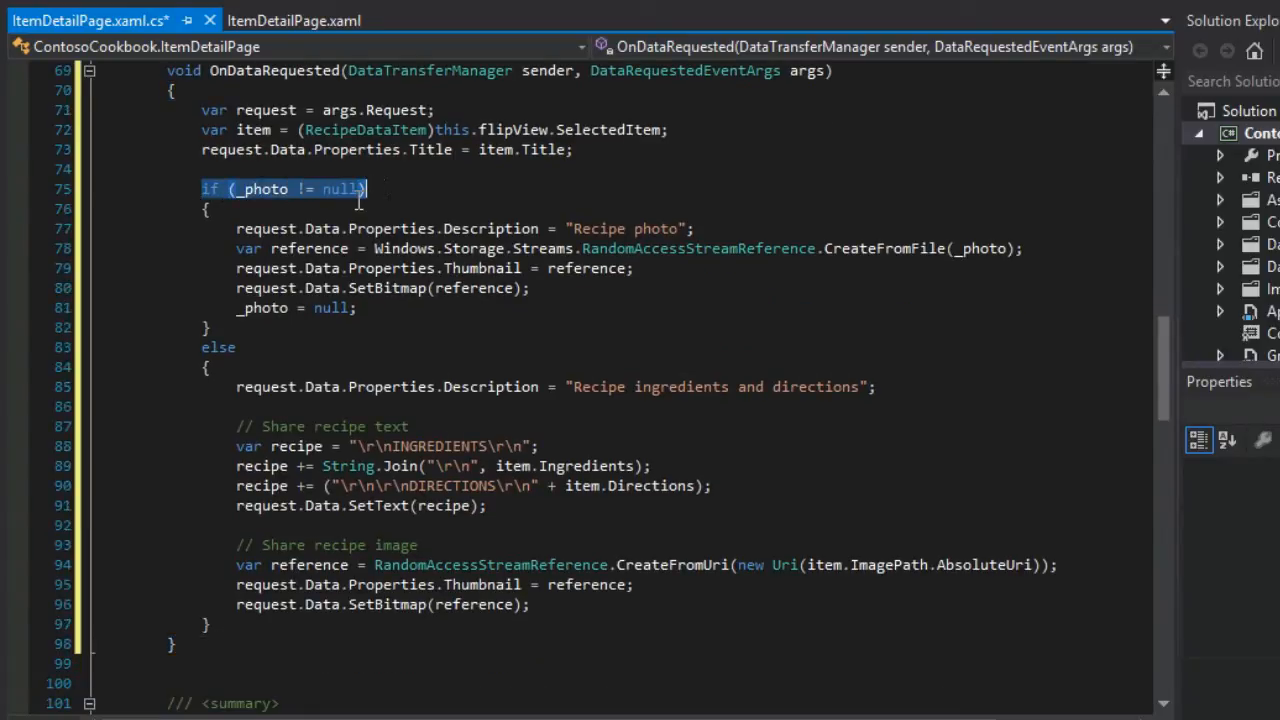
scroll(up, 3)
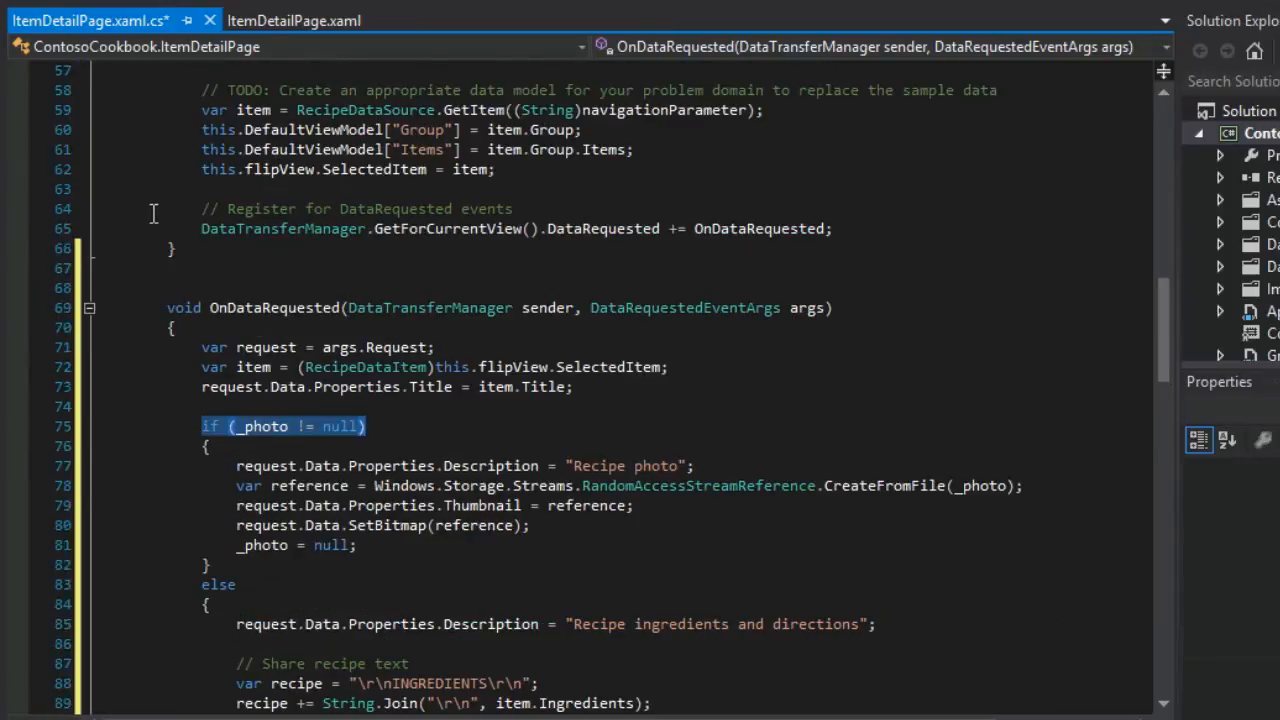
scroll(up, 3)
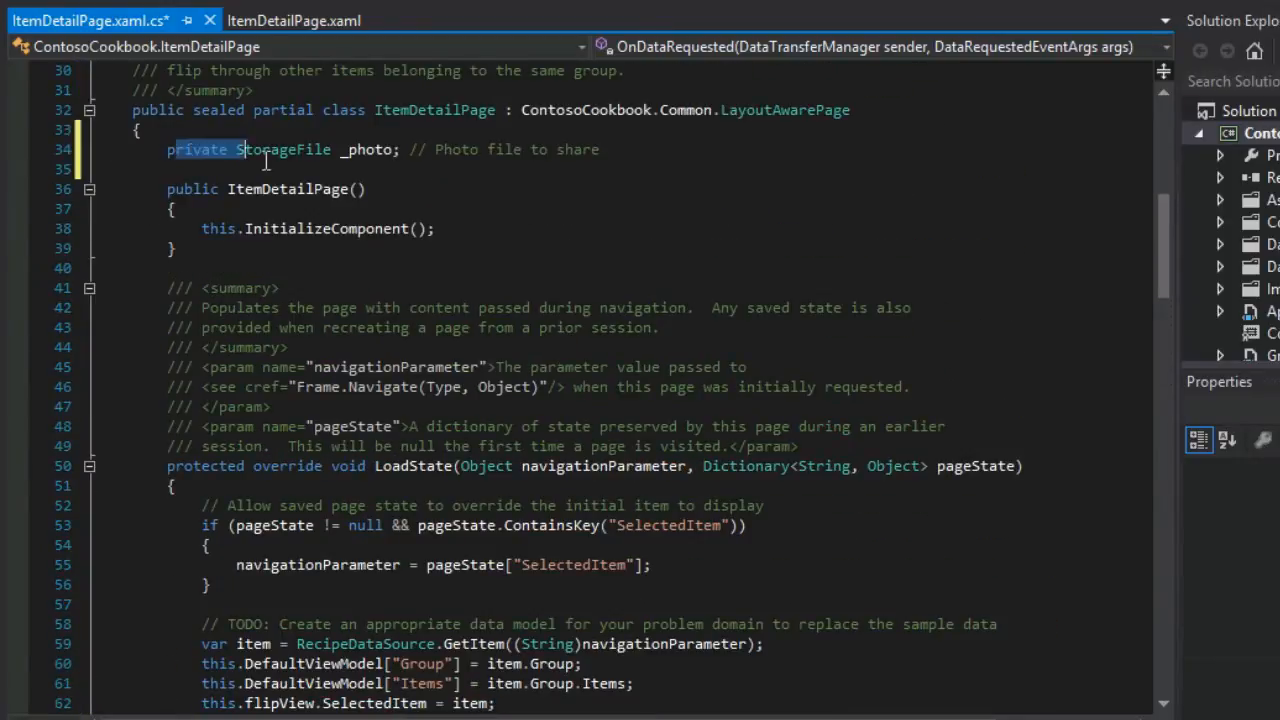
scroll(down, 3)
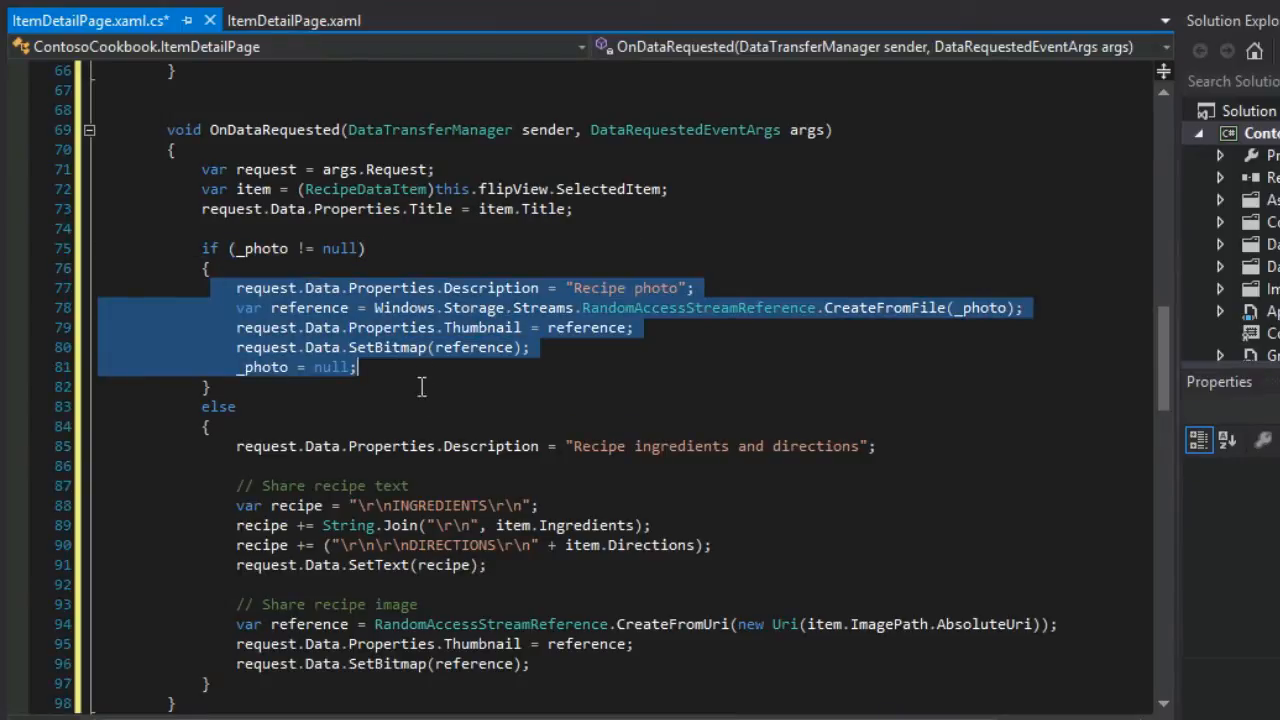
mouse_move(435, 388)
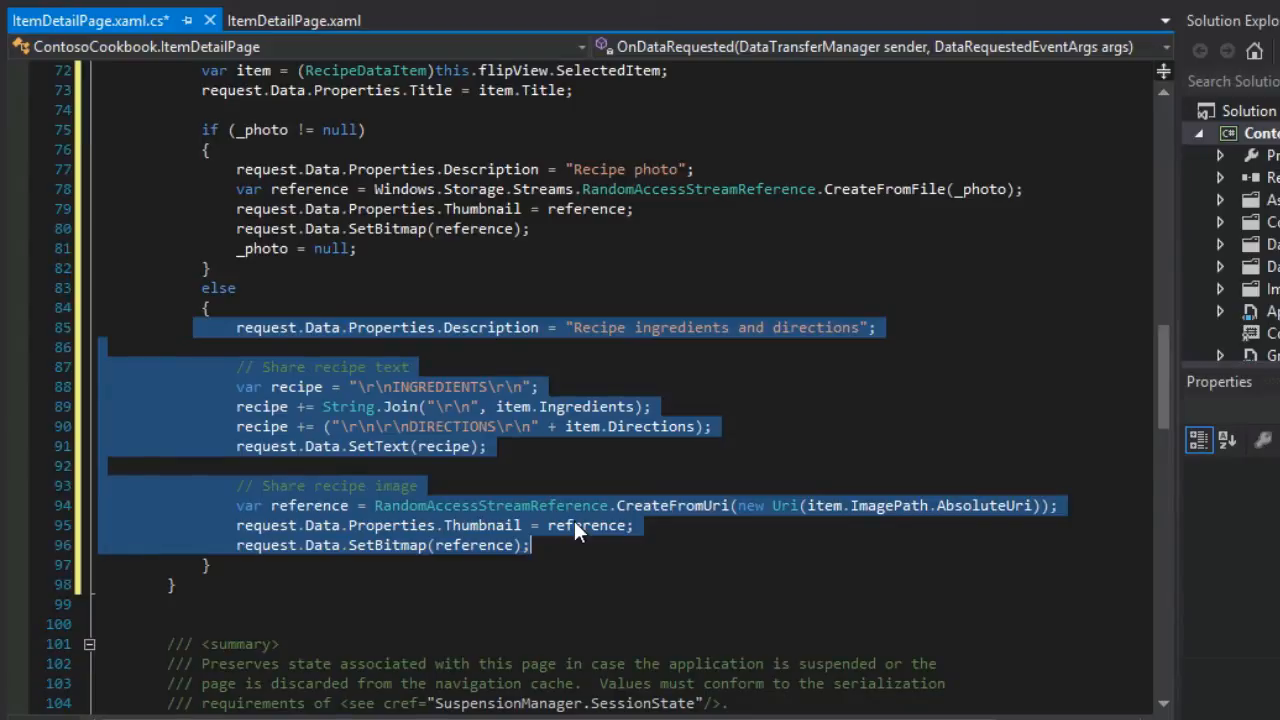
click(340, 387)
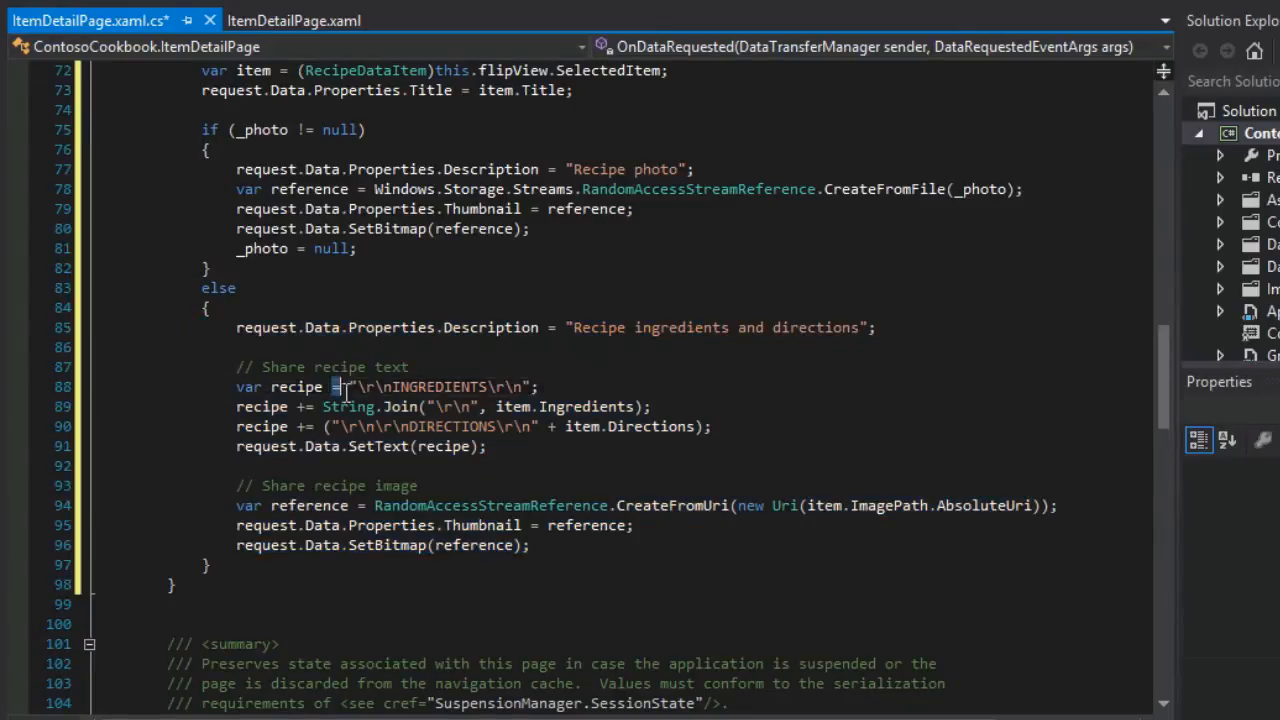
drag(347, 387, 540, 545)
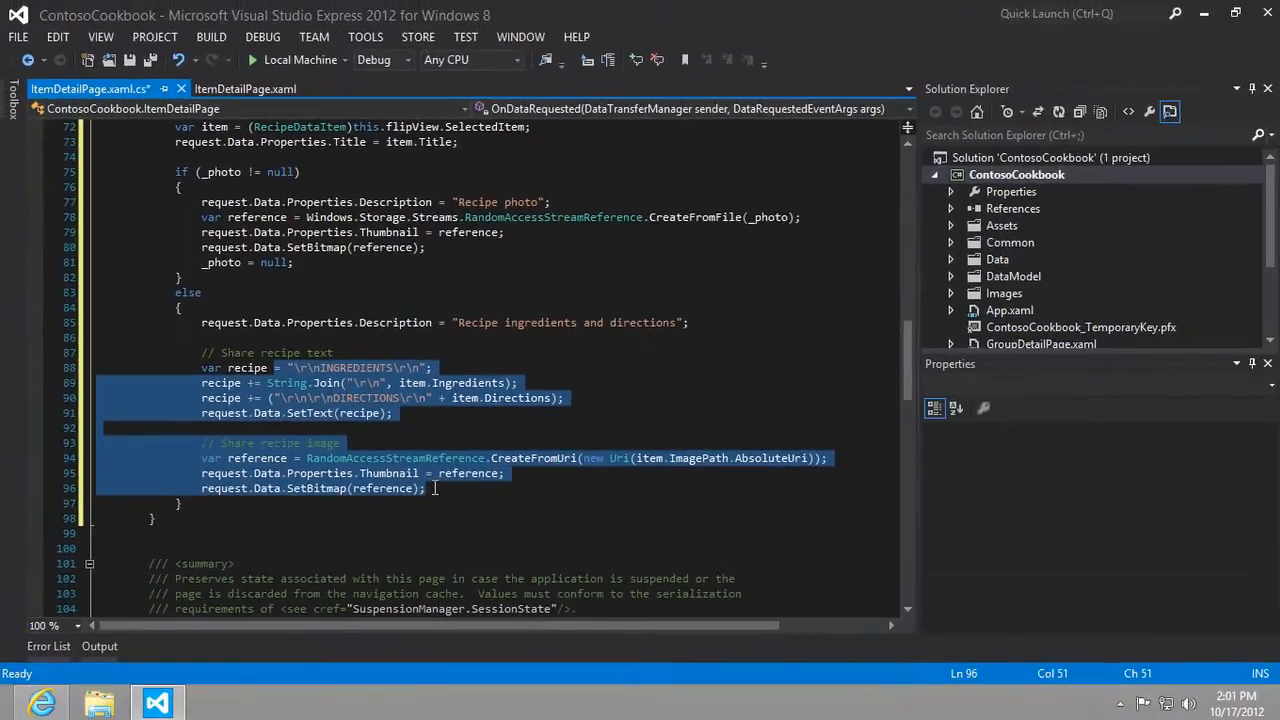
click(345, 428)
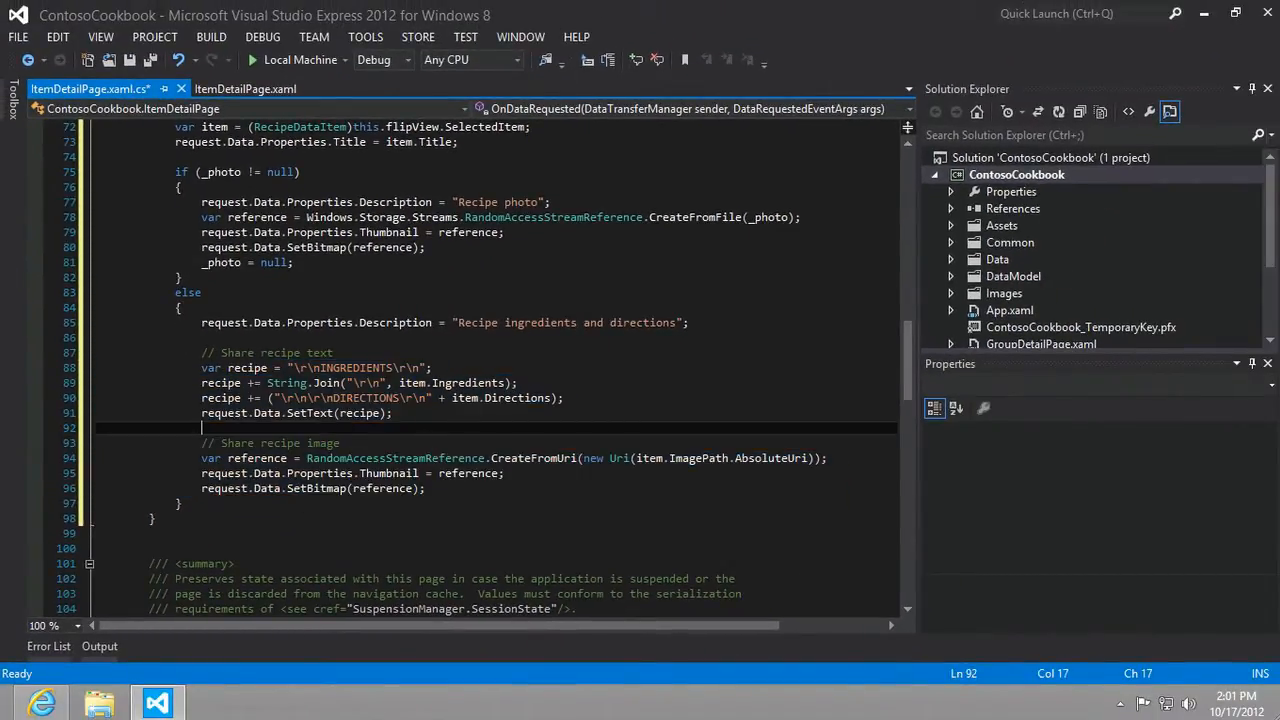
mouse_move(42, 703)
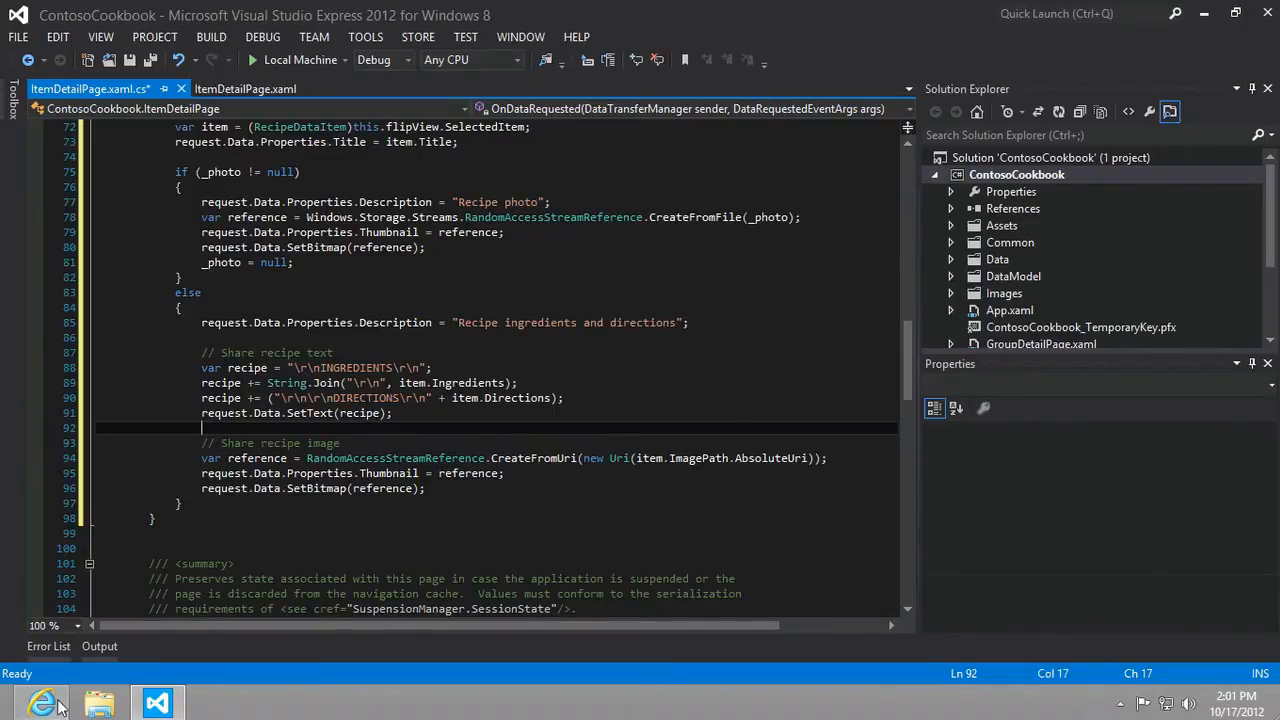
Scroll the lab to Task 2 – Enable webcam access.
click(42, 702)
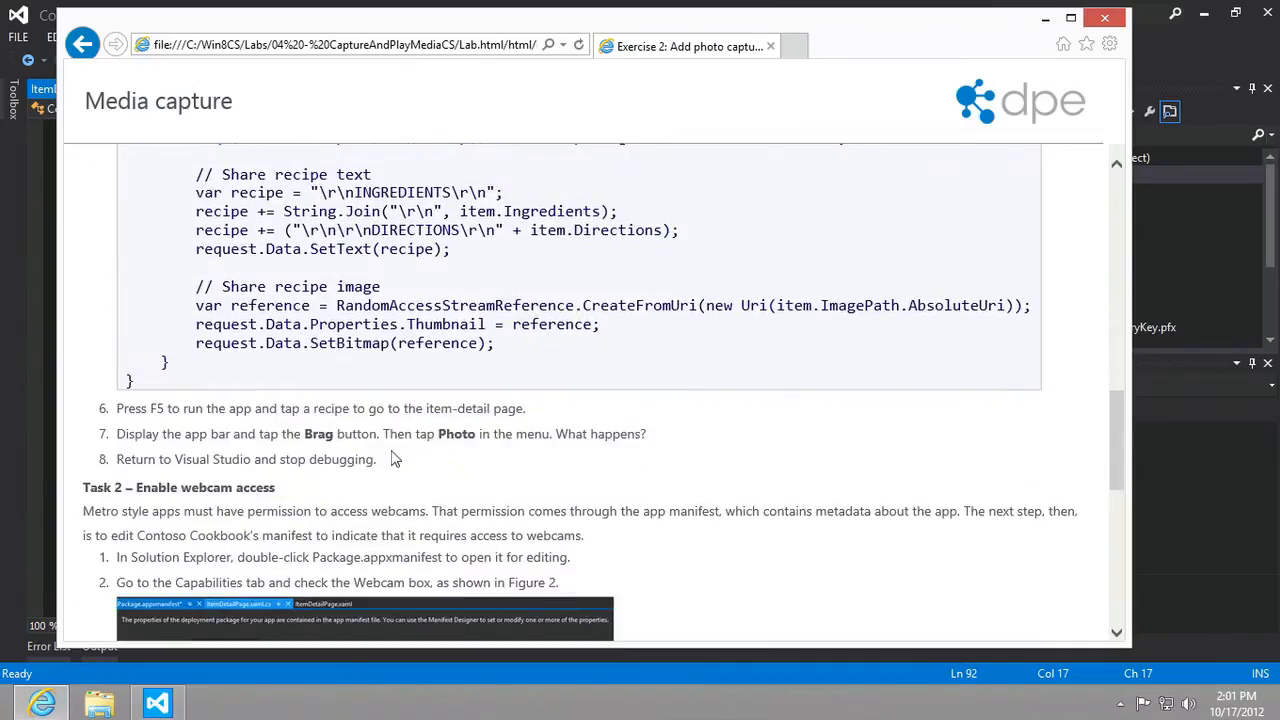
scroll(down, 3)
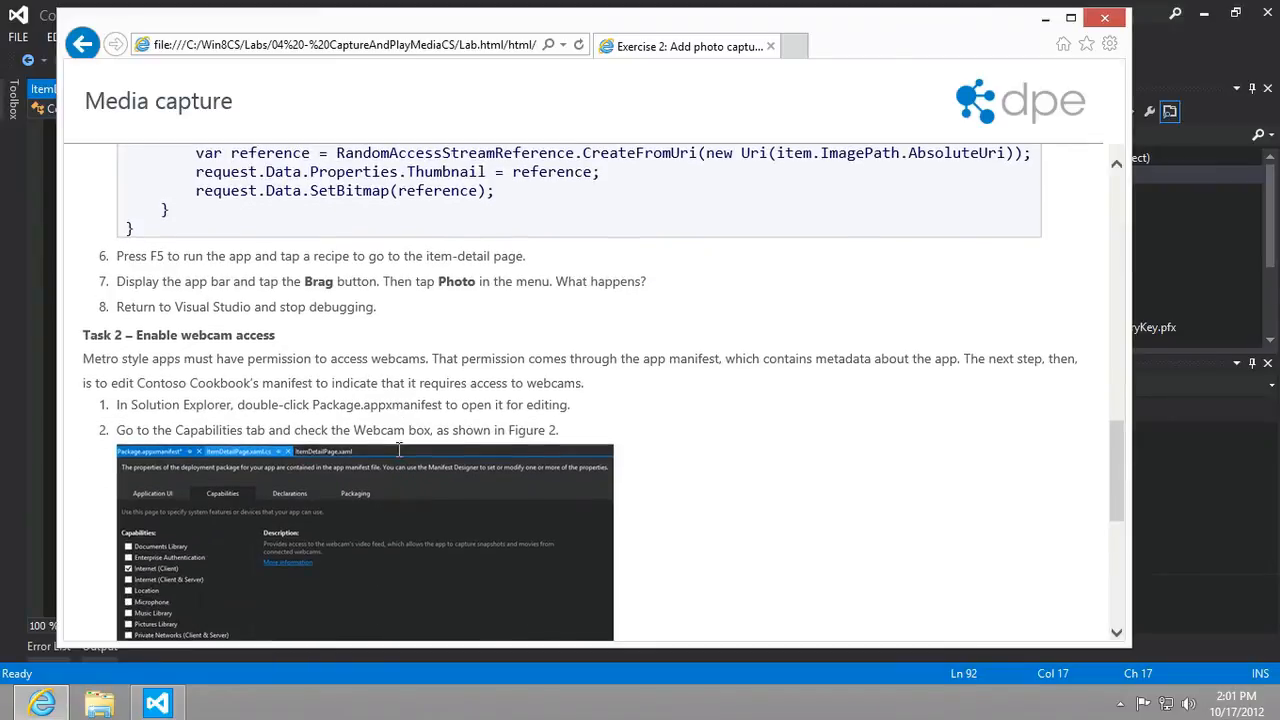
mouse_move(399, 456)
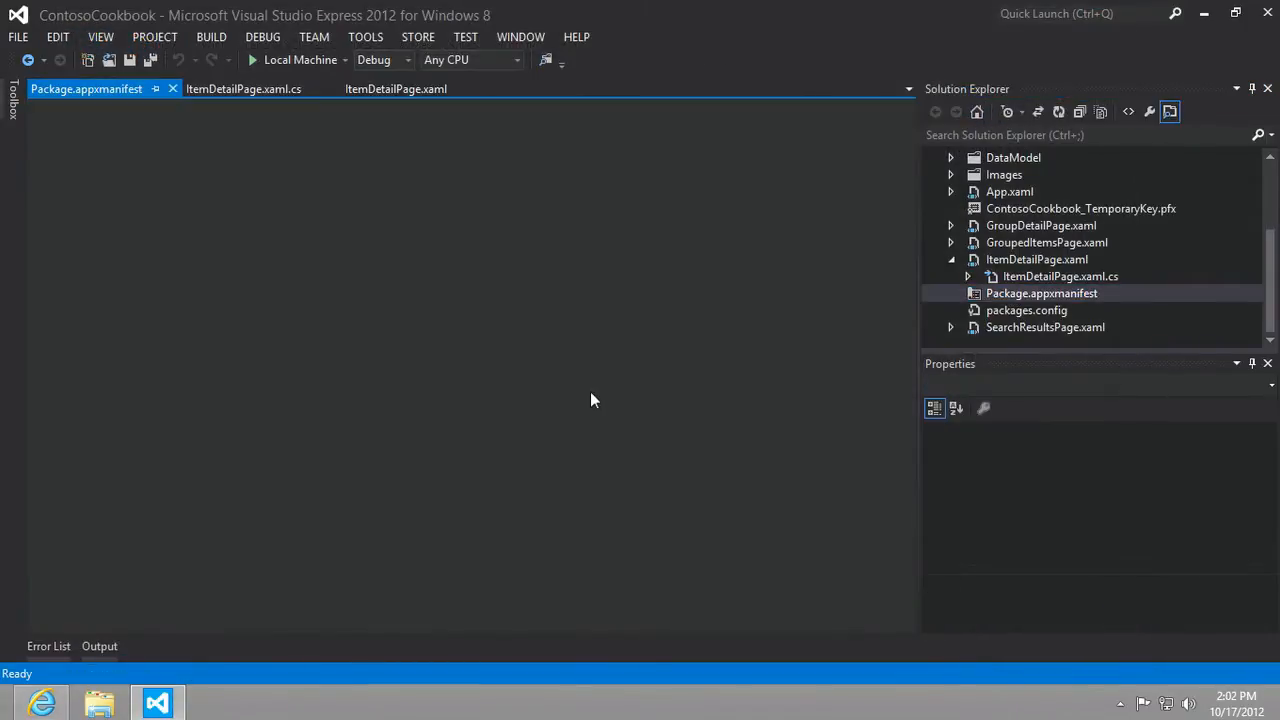
Check Webcam under the manifest's Capabilities and save Package.appxmanifest.
click(86, 88)
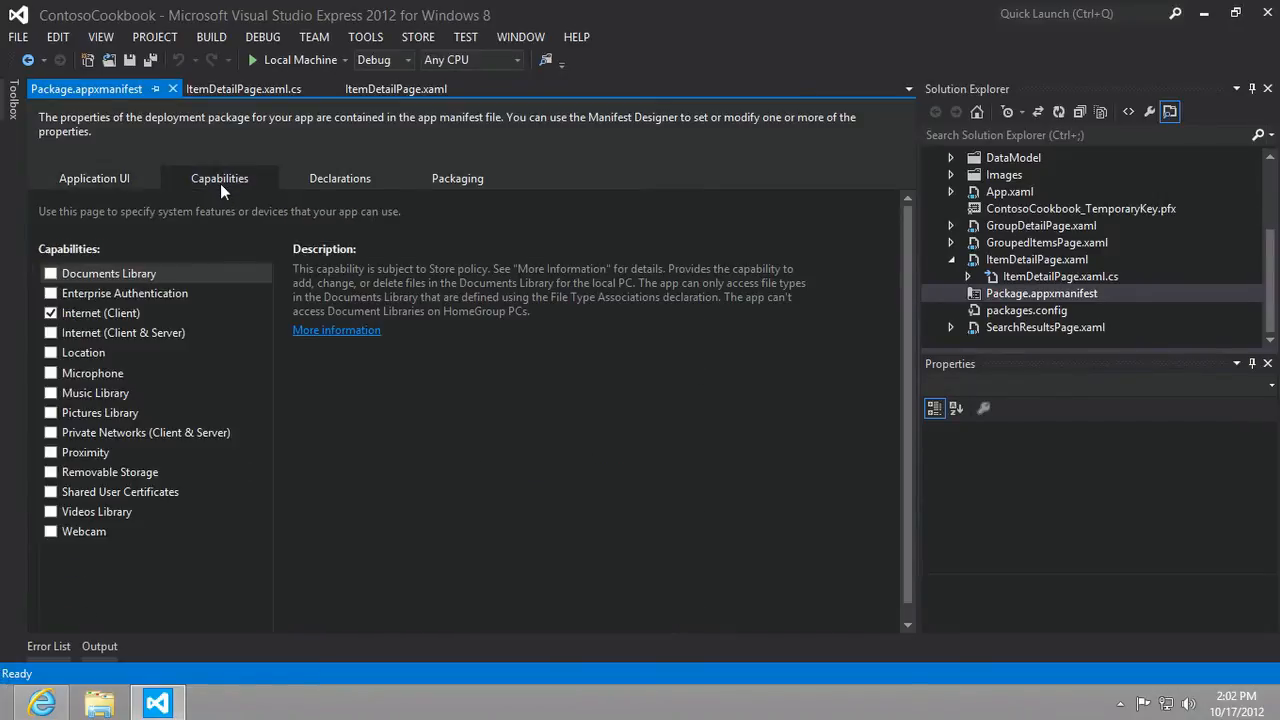
mouse_move(155, 392)
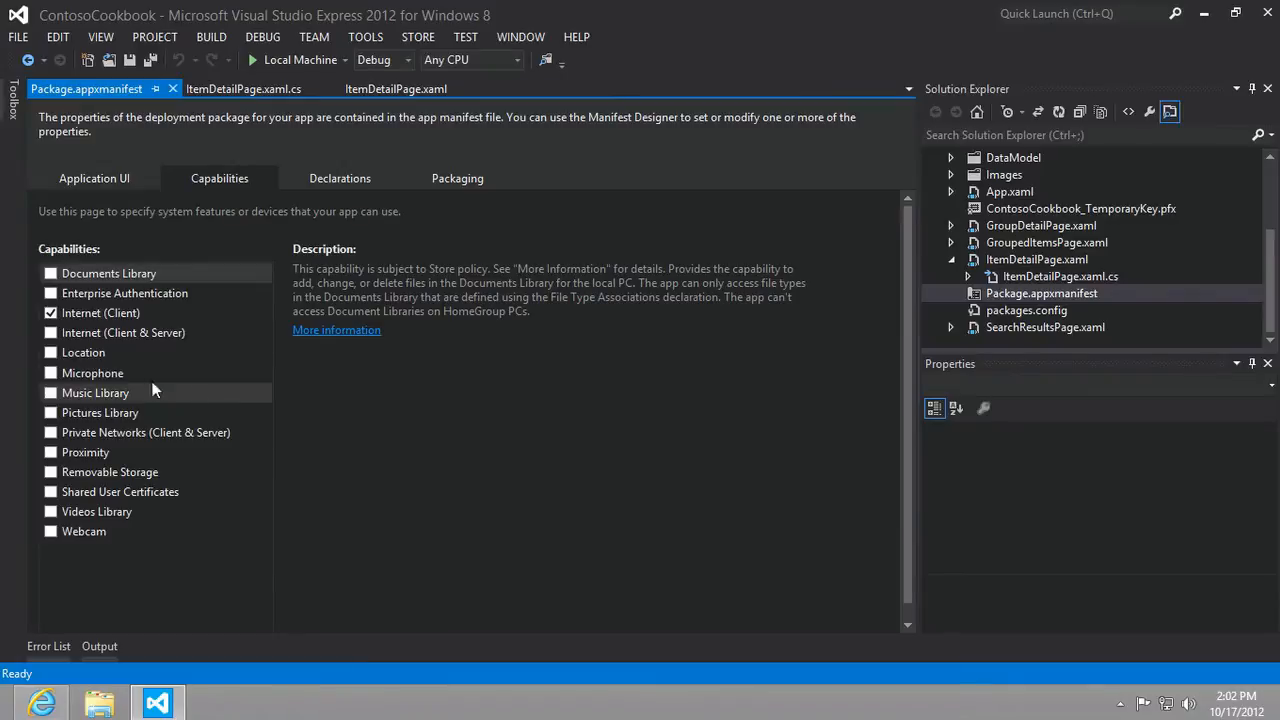
mouse_move(92, 372)
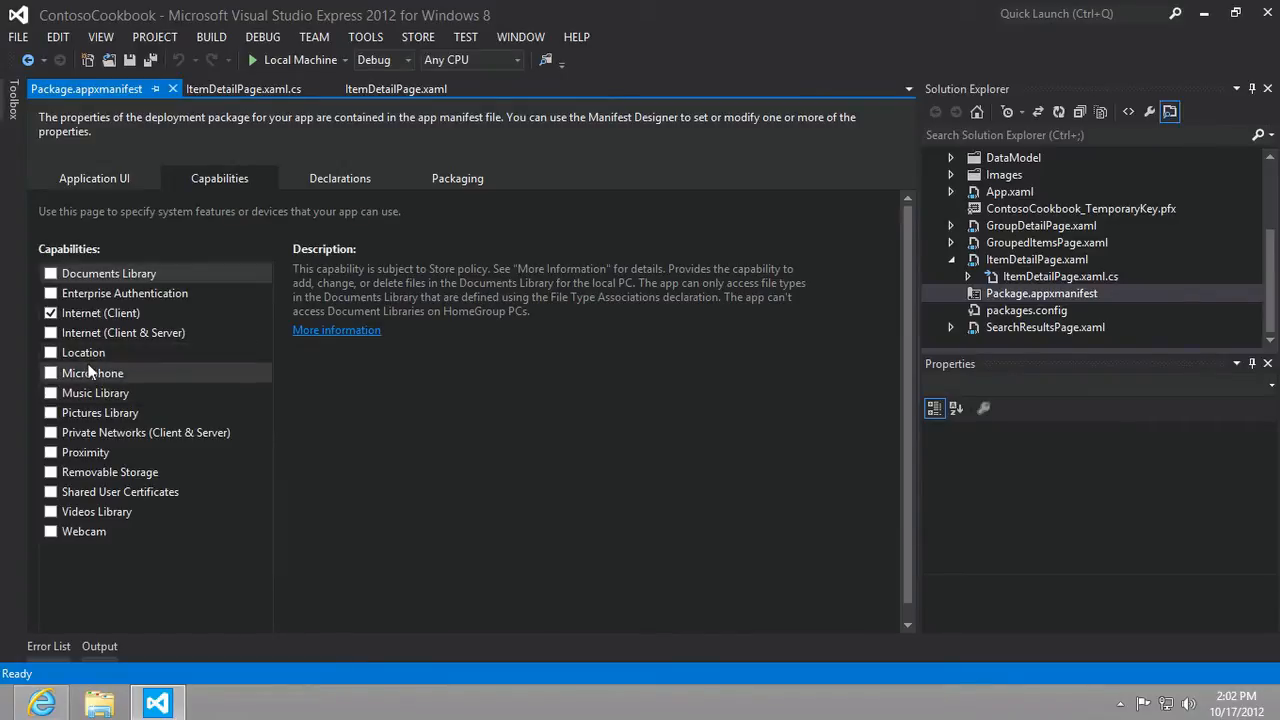
mouse_move(84, 531)
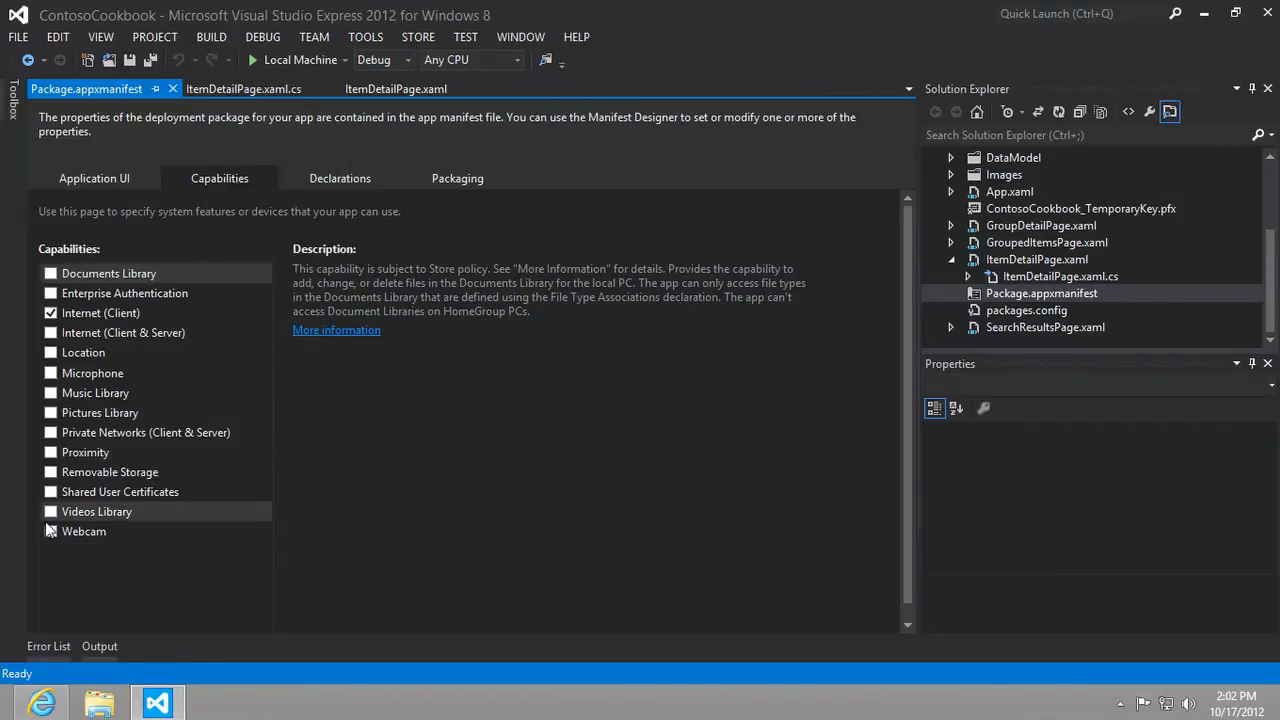
click(51, 531)
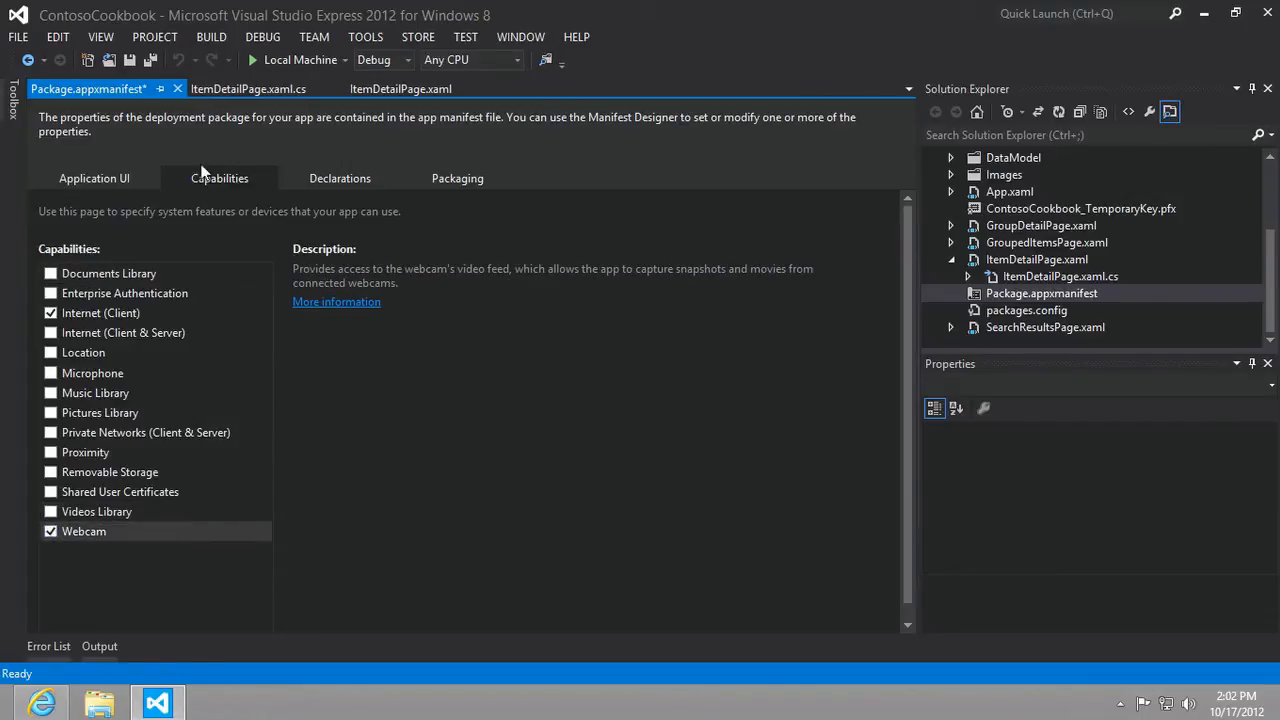
key(ctrl+s)
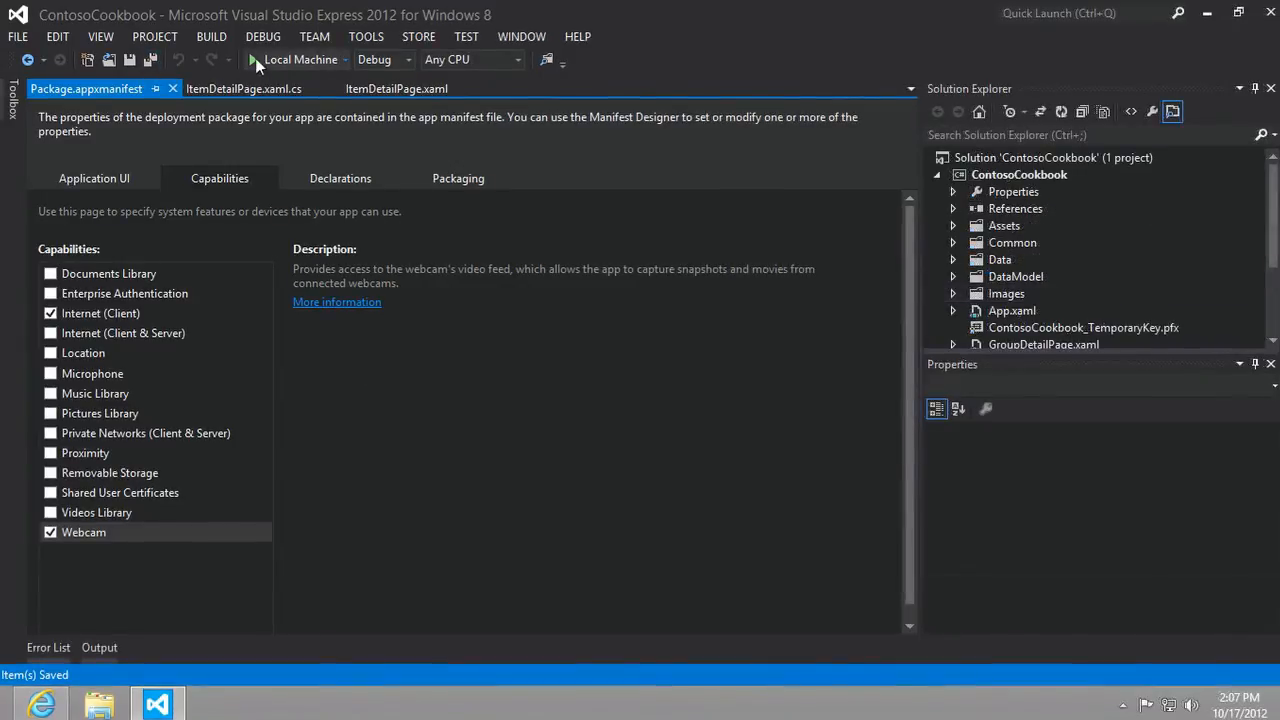
Debug on Local Machine, open Steam bun baos, start Photo capture, and allow webcam access.
click(253, 59)
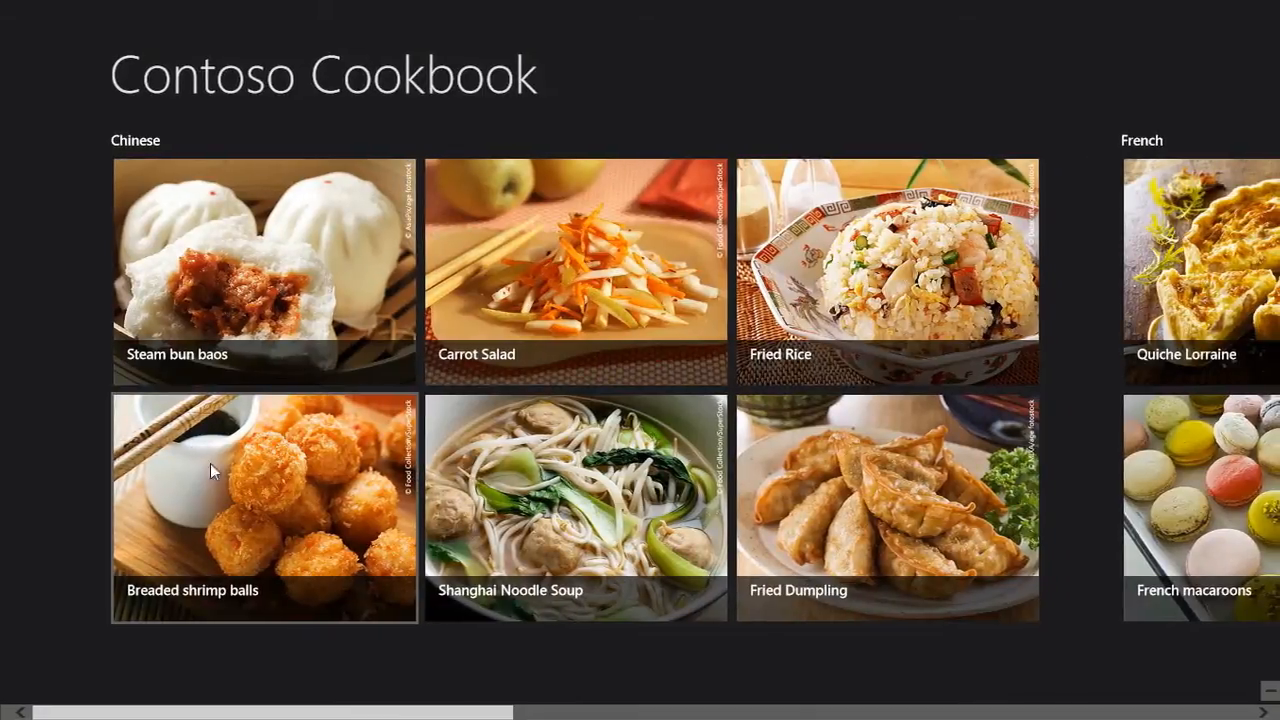
click(264, 272)
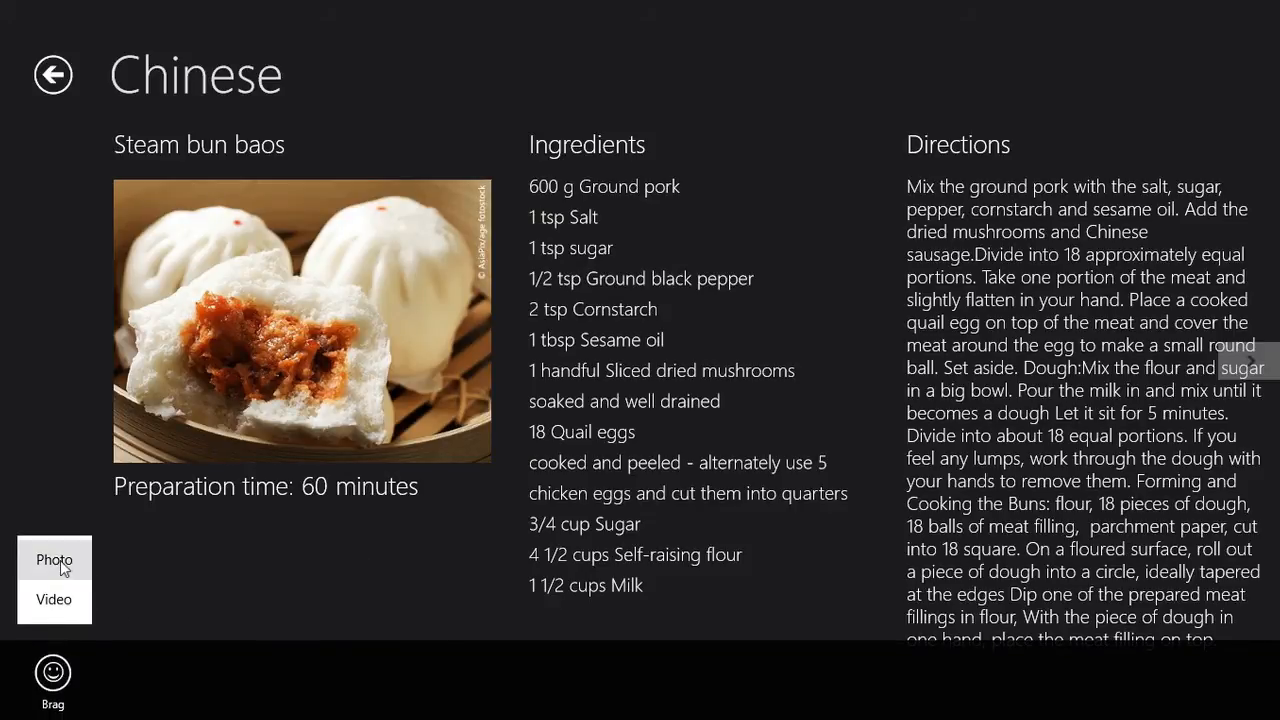
click(54, 559)
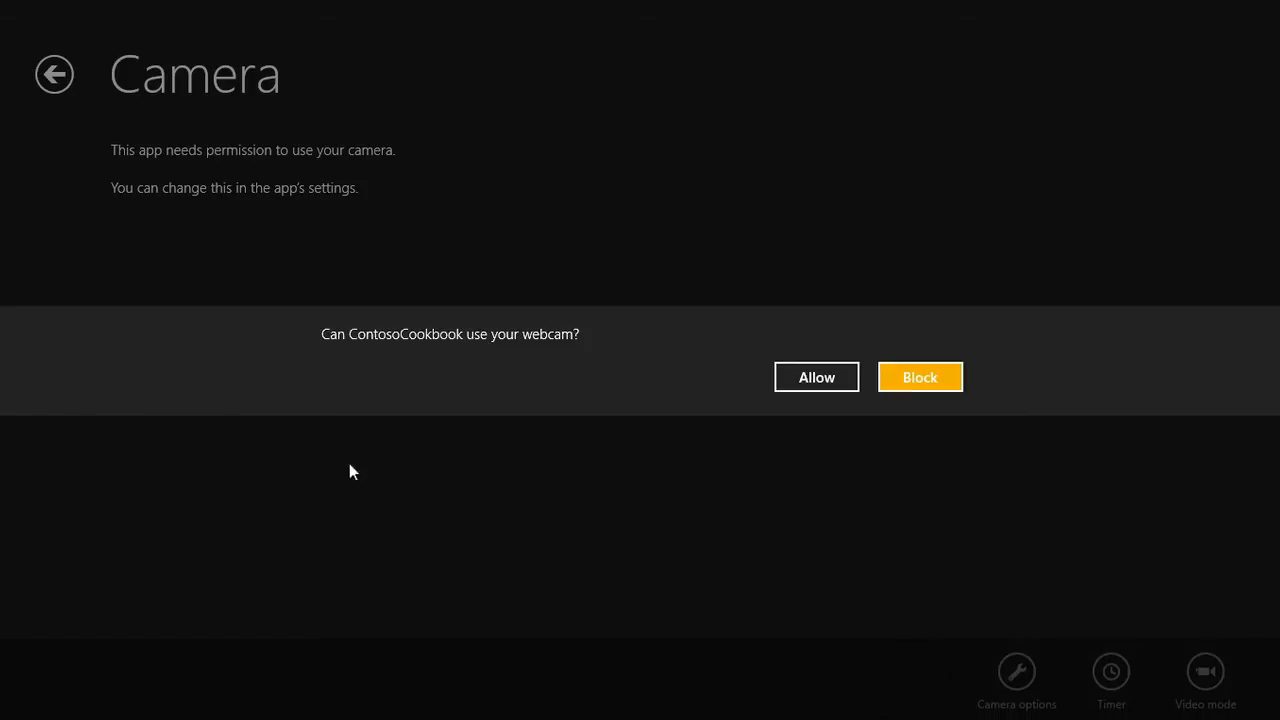
mouse_move(965, 403)
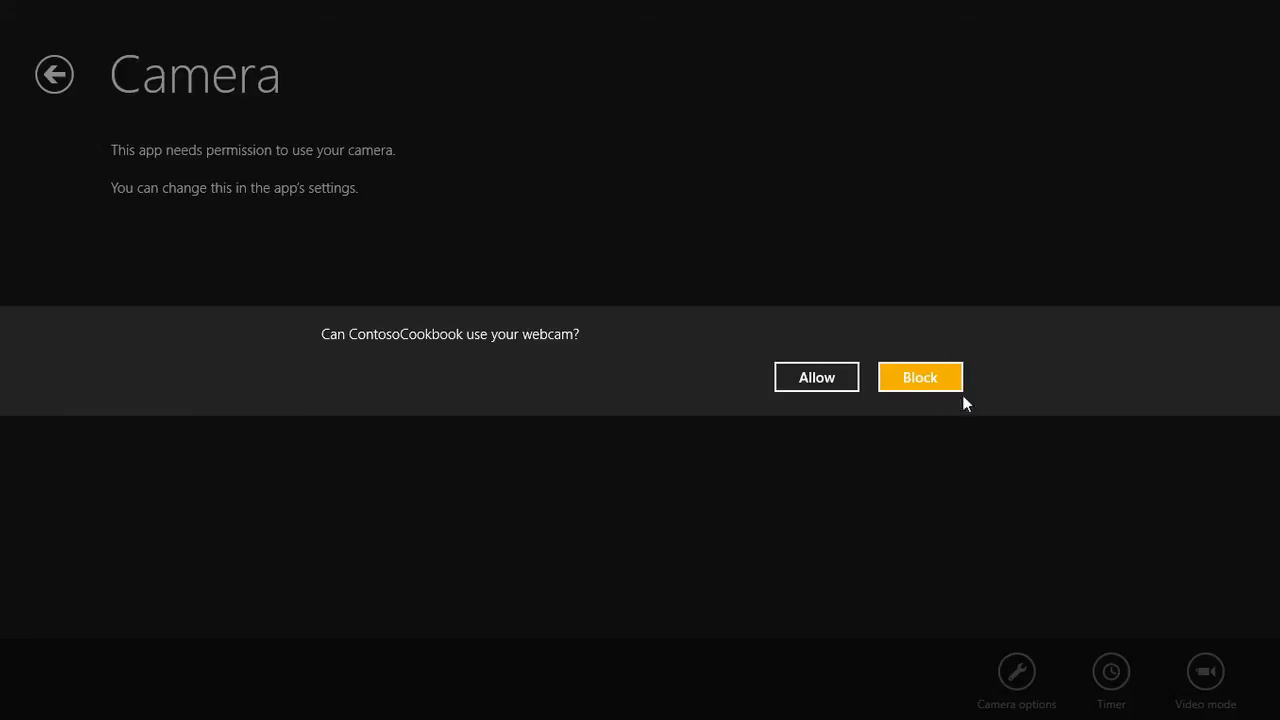
click(816, 377)
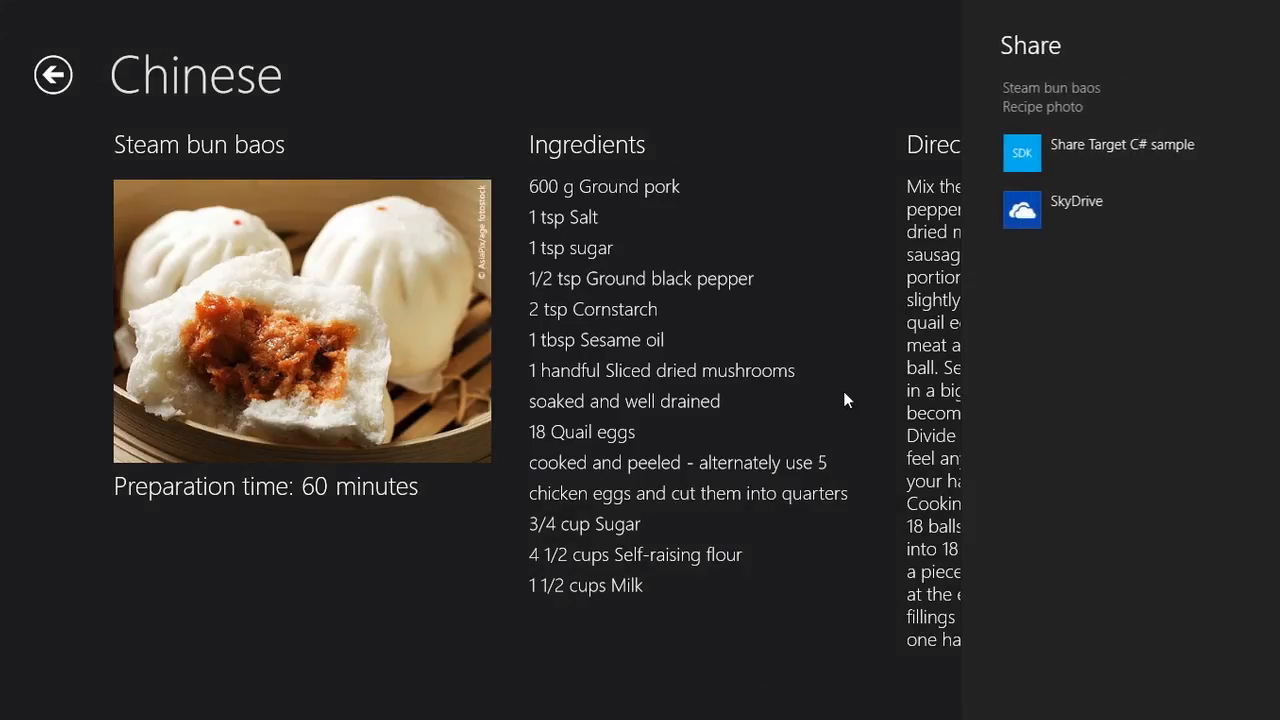
mouse_move(1072, 153)
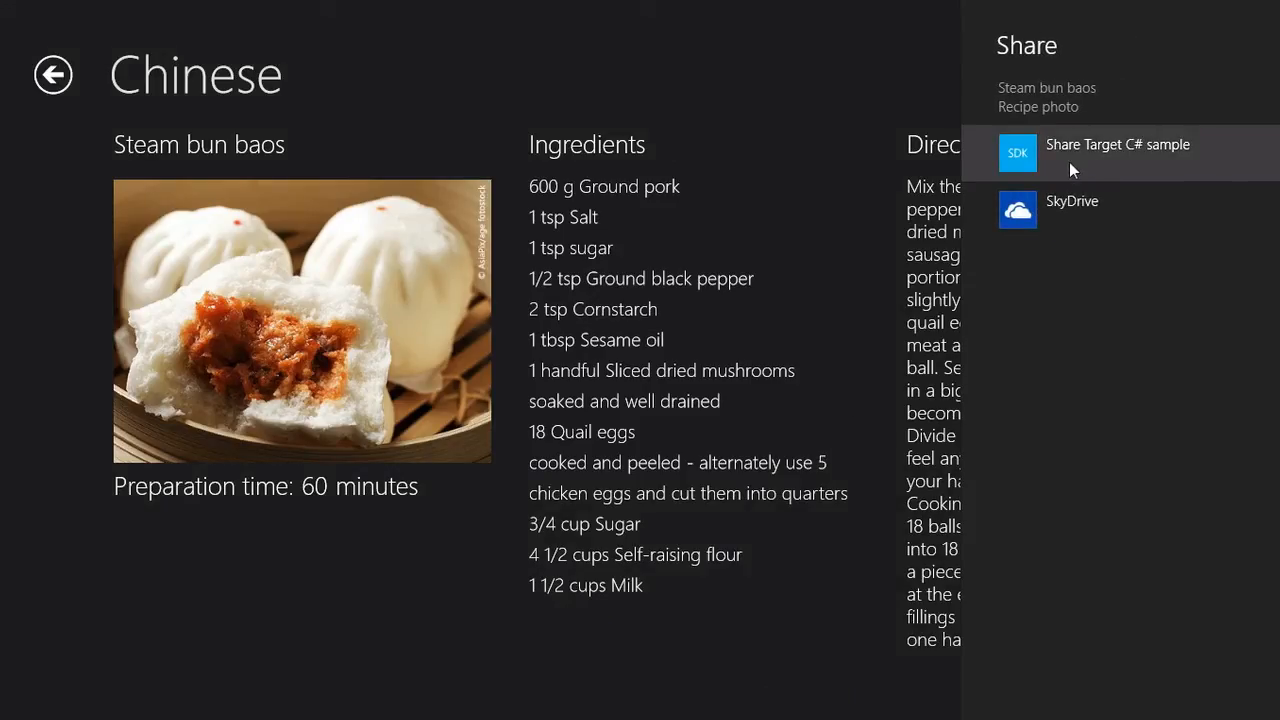
mouse_move(1062, 165)
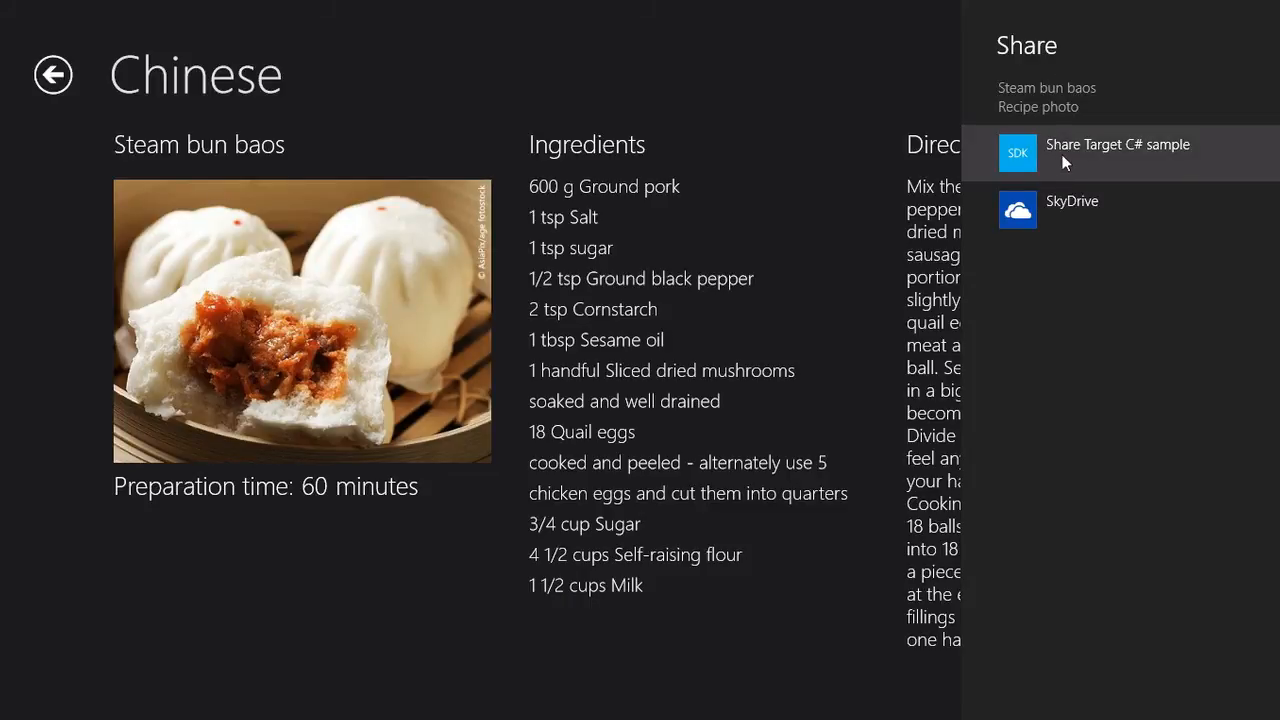
Send the Steam bun baos photo to the Share Target C# sample.
click(1117, 144)
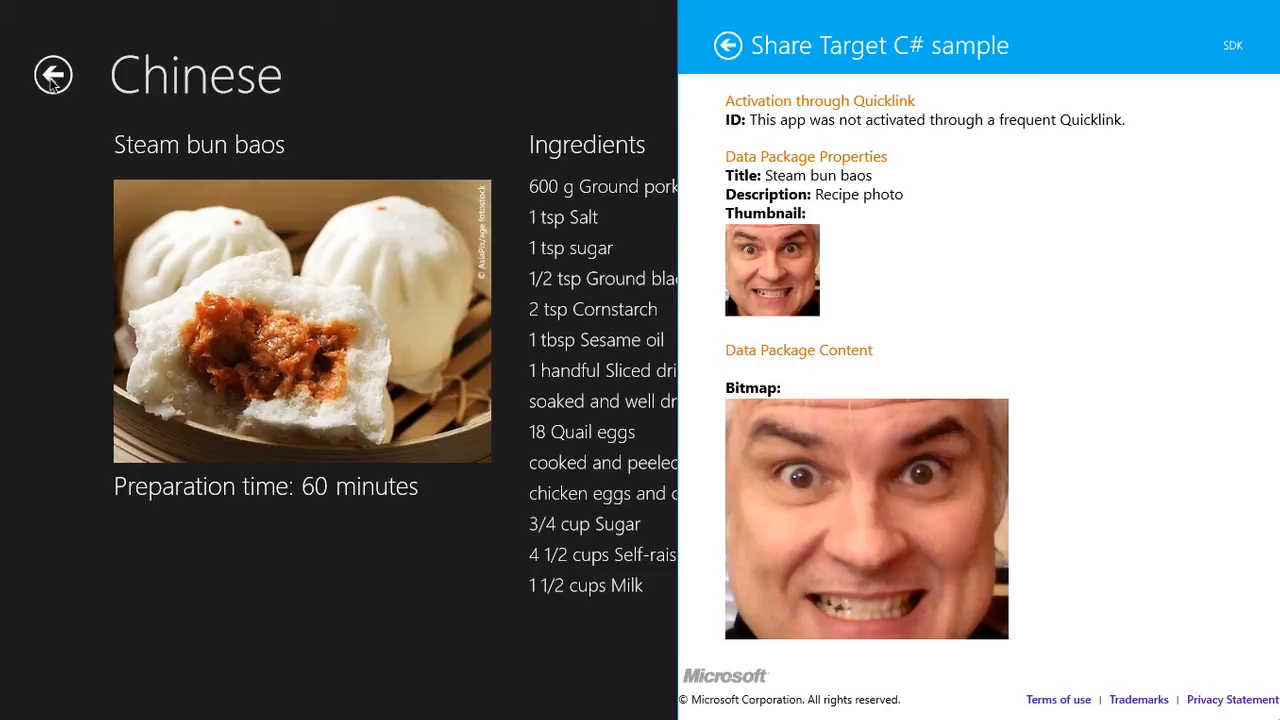
mouse_move(148, 198)
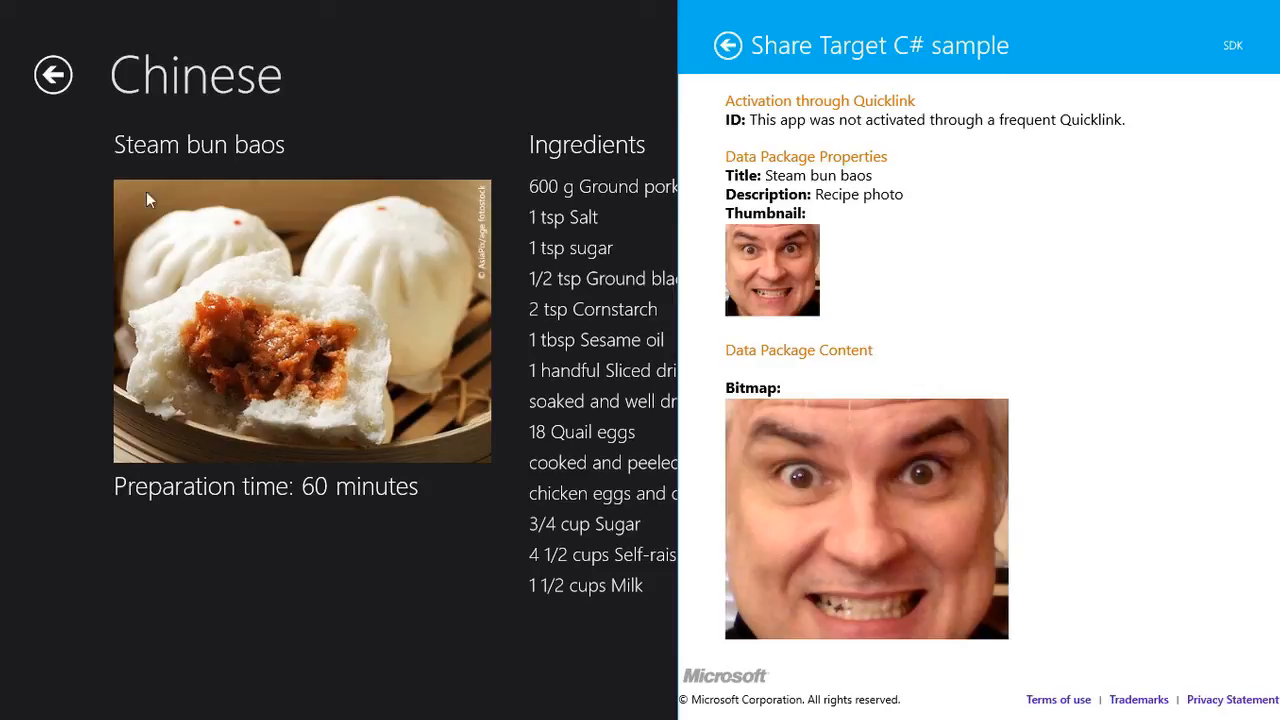
Dismiss the Share Target sample after confirming the 'Steam bun baos' photo arrived, returning to the lab.
click(52, 75)
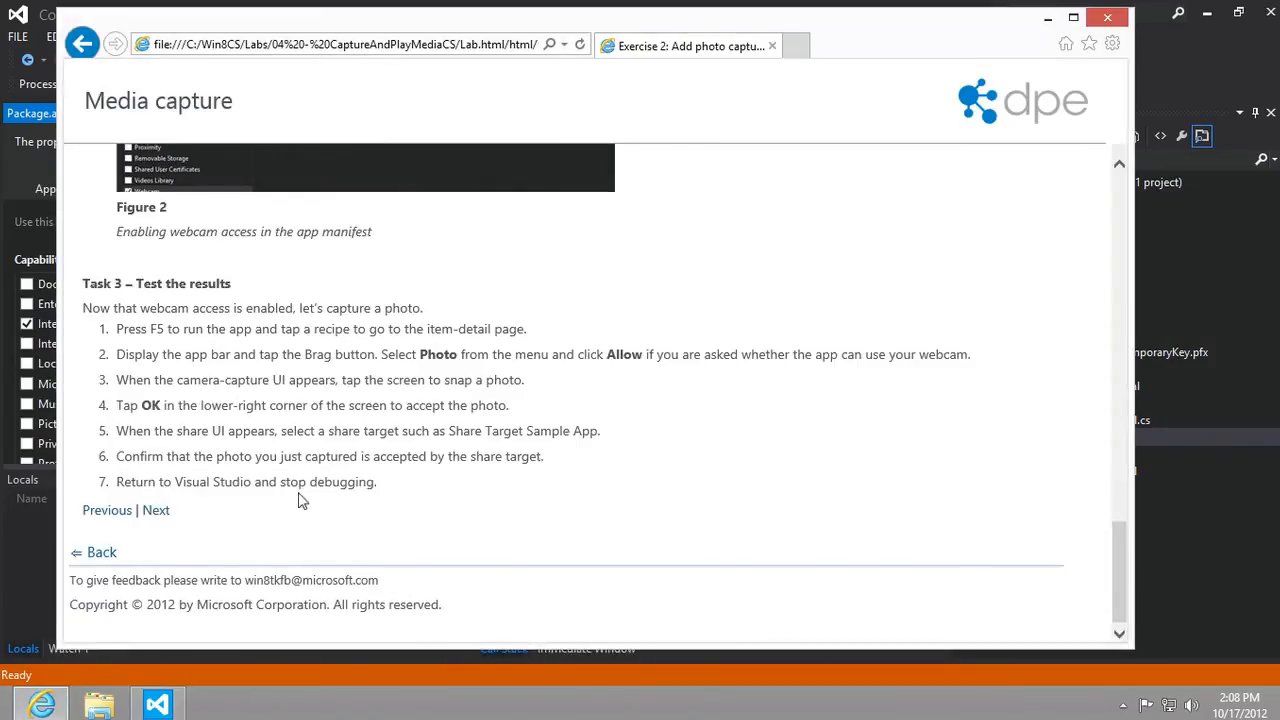
mouse_move(147, 432)
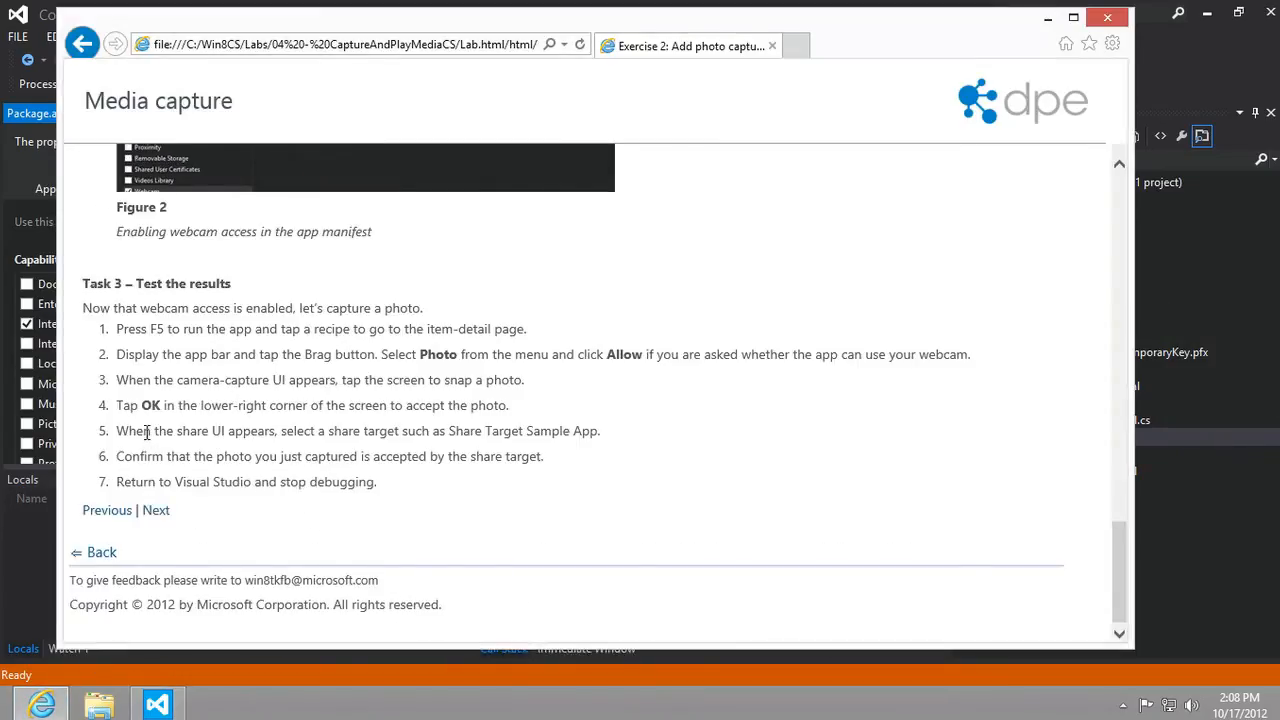
drag(116, 431, 485, 431)
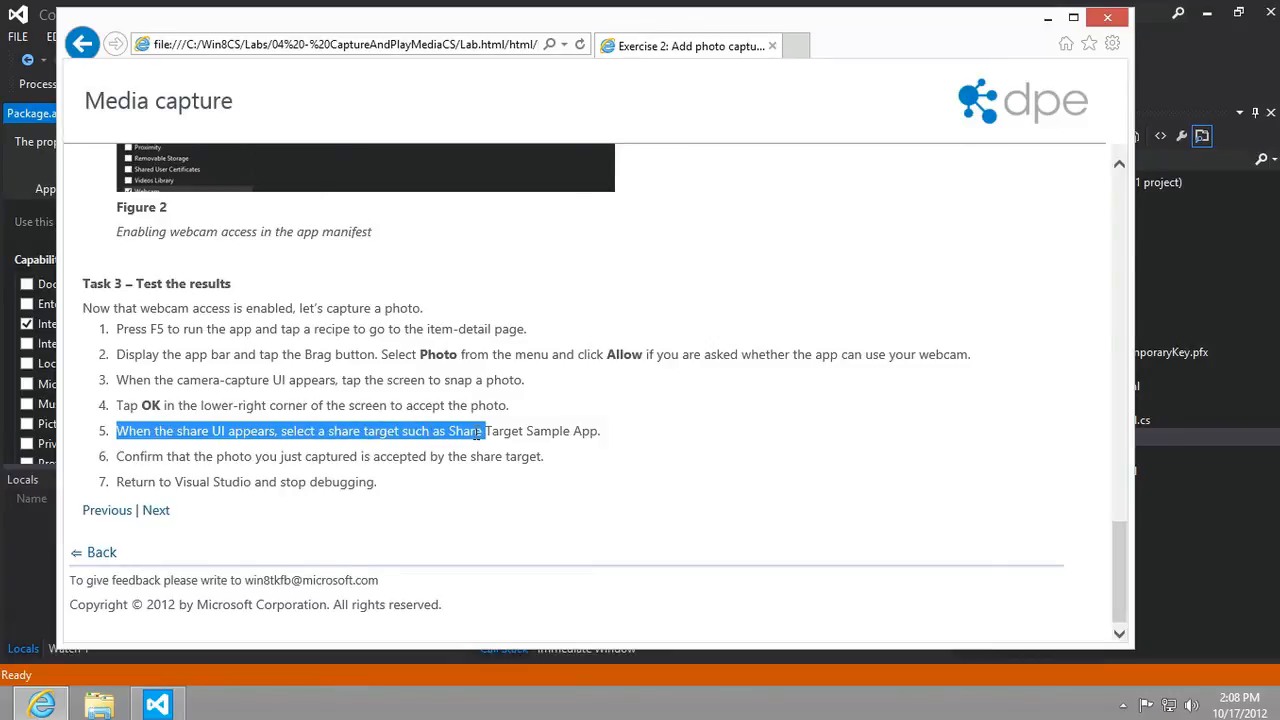
drag(484, 431, 504, 456)
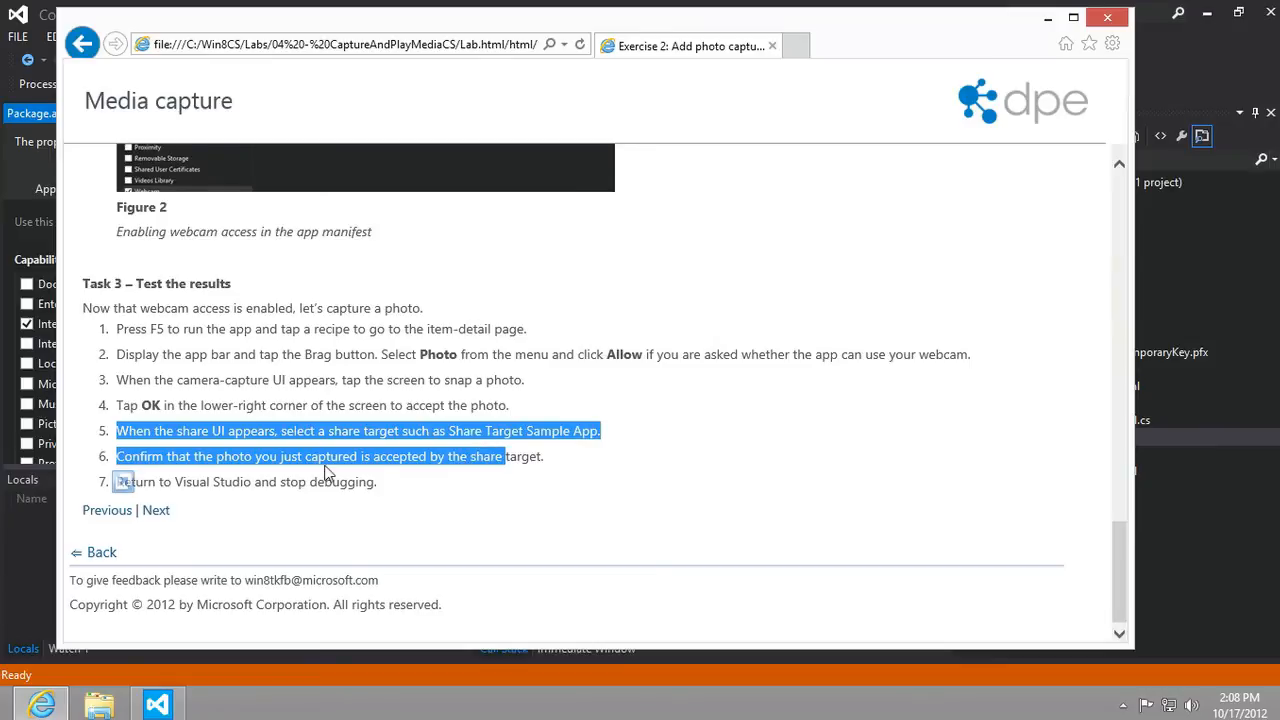
click(463, 371)
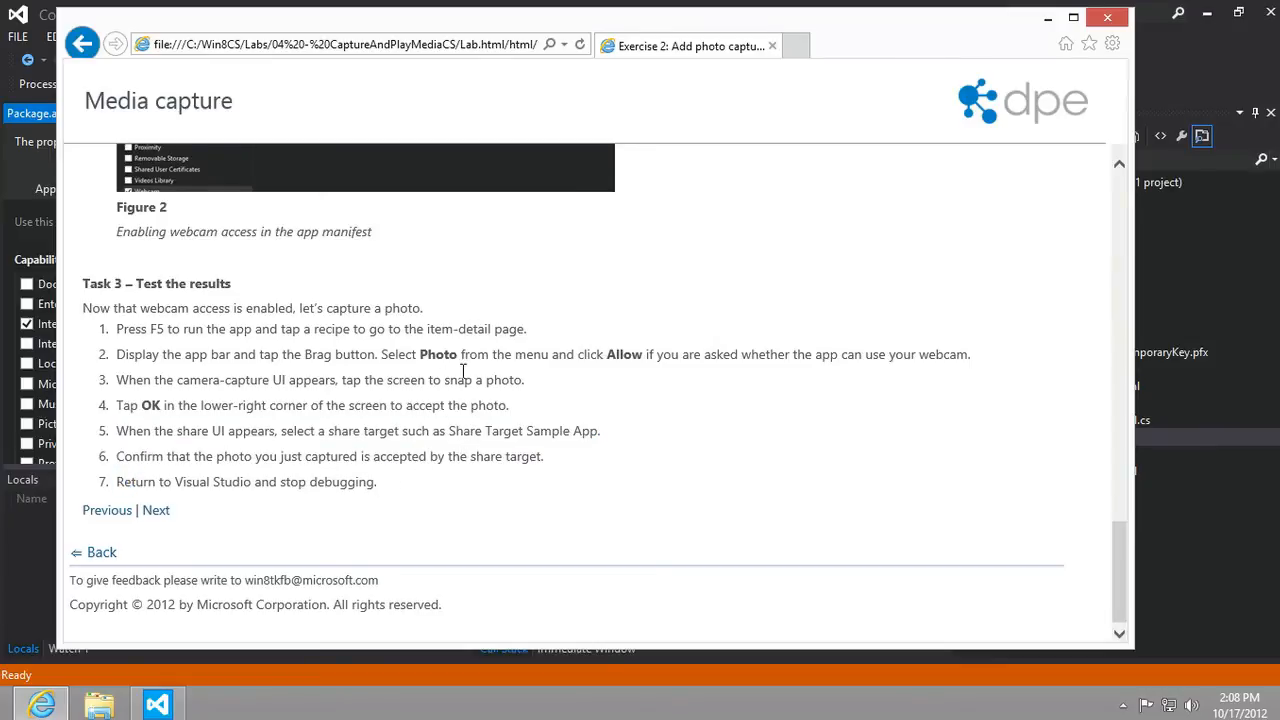
mouse_move(433, 353)
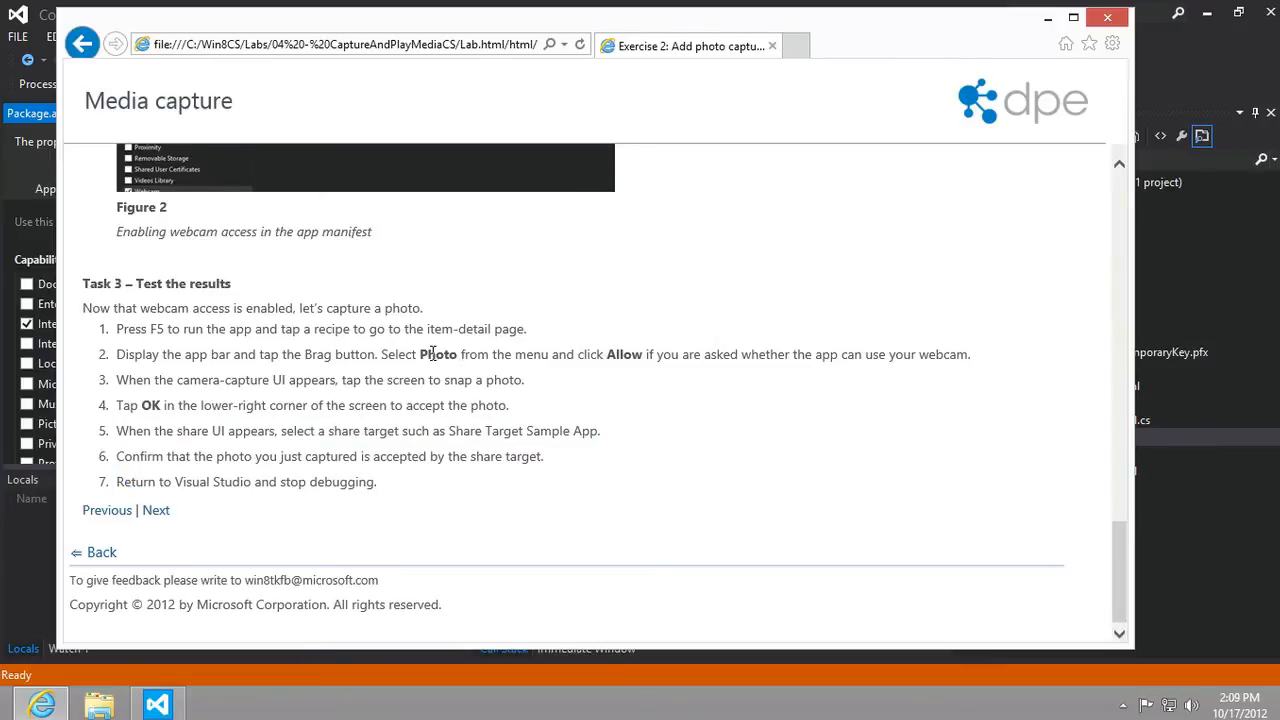